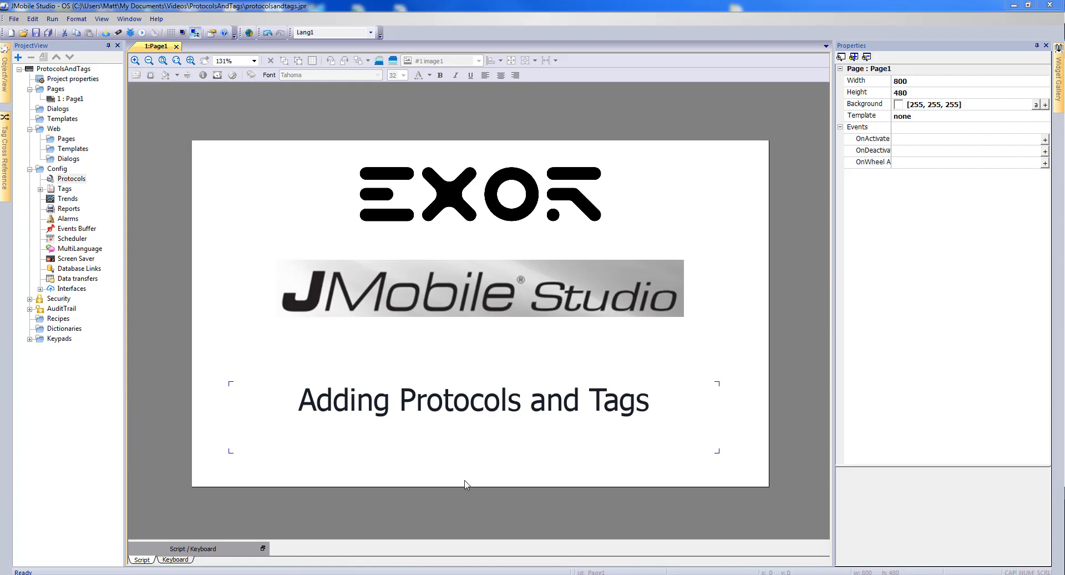
pyautogui.moveTo(21, 256)
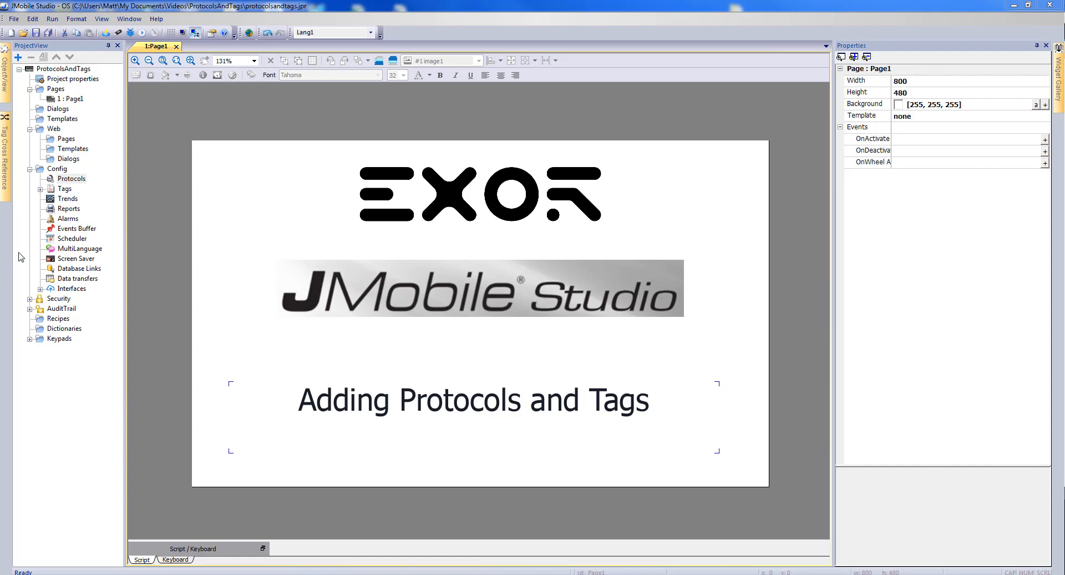
# - Open the project's Protocols editor from the ProjectView tree
pyautogui.doubleClick(70, 178)
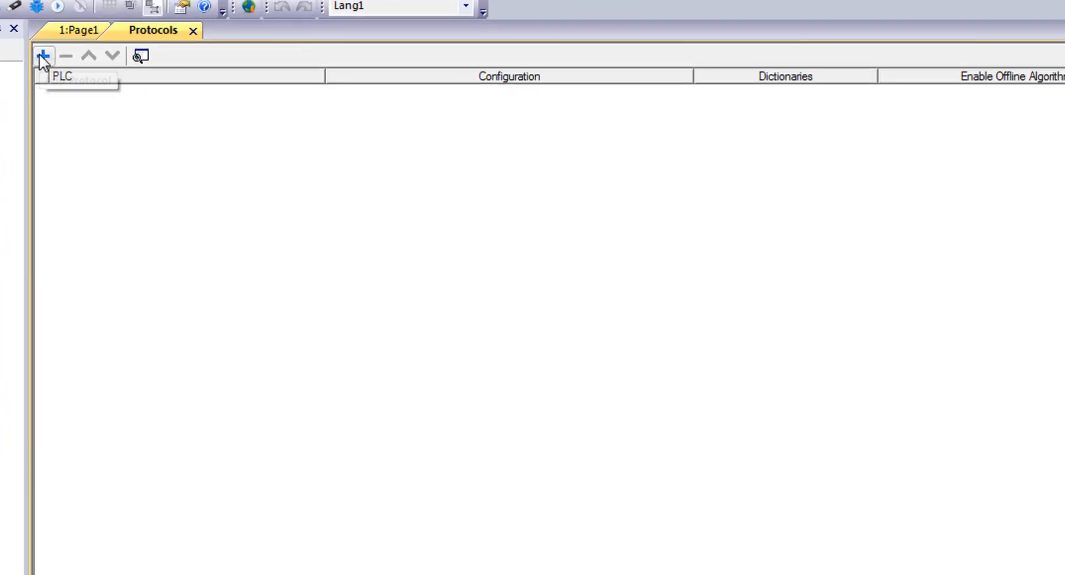
# - Add a new protocol row and choose Modbus TCP as its PLC protocol
pyautogui.click(43, 56)
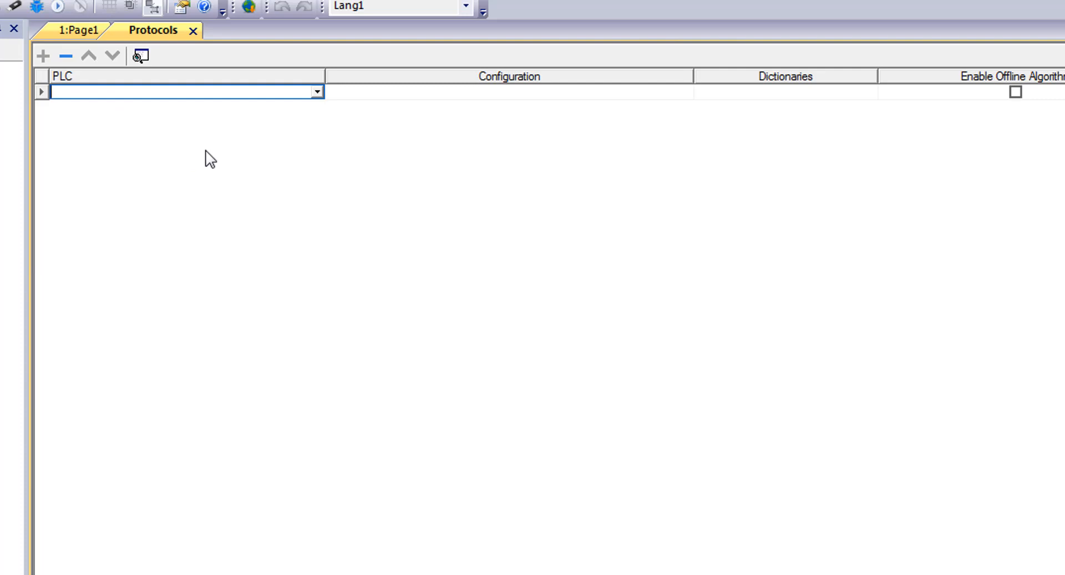
pyautogui.click(315, 91)
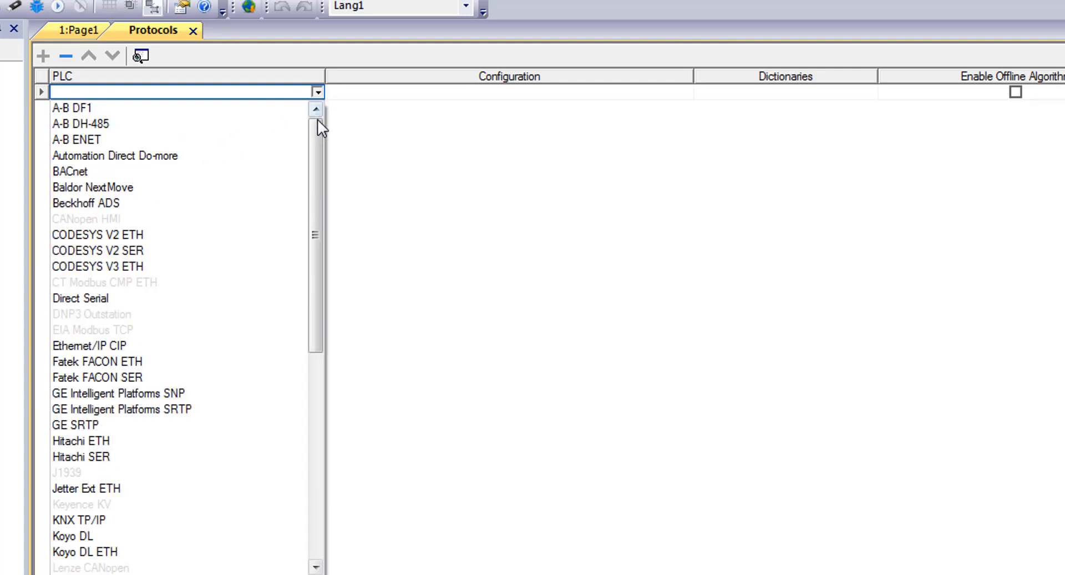
pyautogui.moveTo(314, 126); pyautogui.dragTo(314, 266)
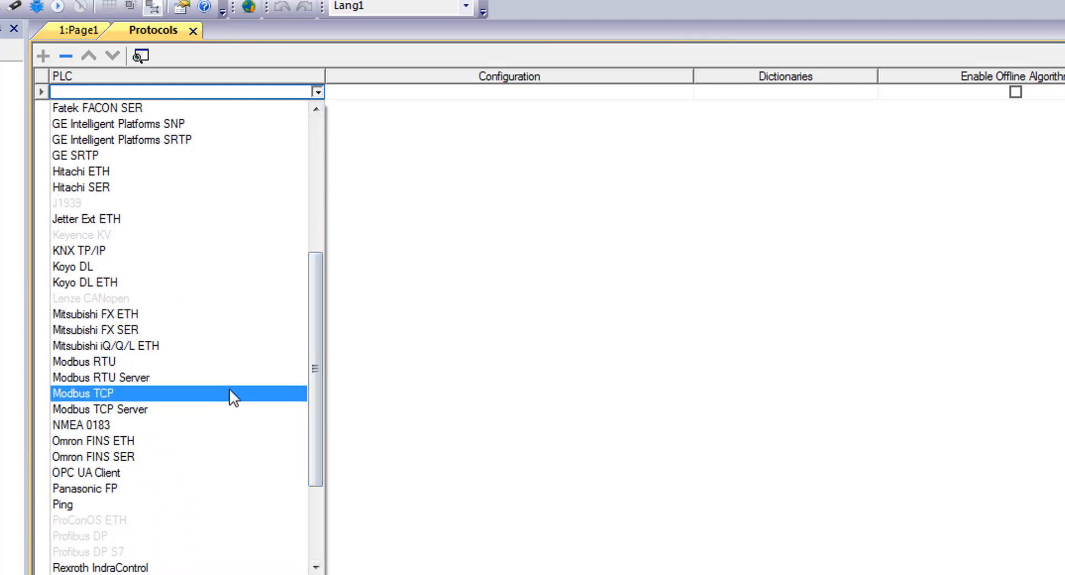
pyautogui.doubleClick(82, 393)
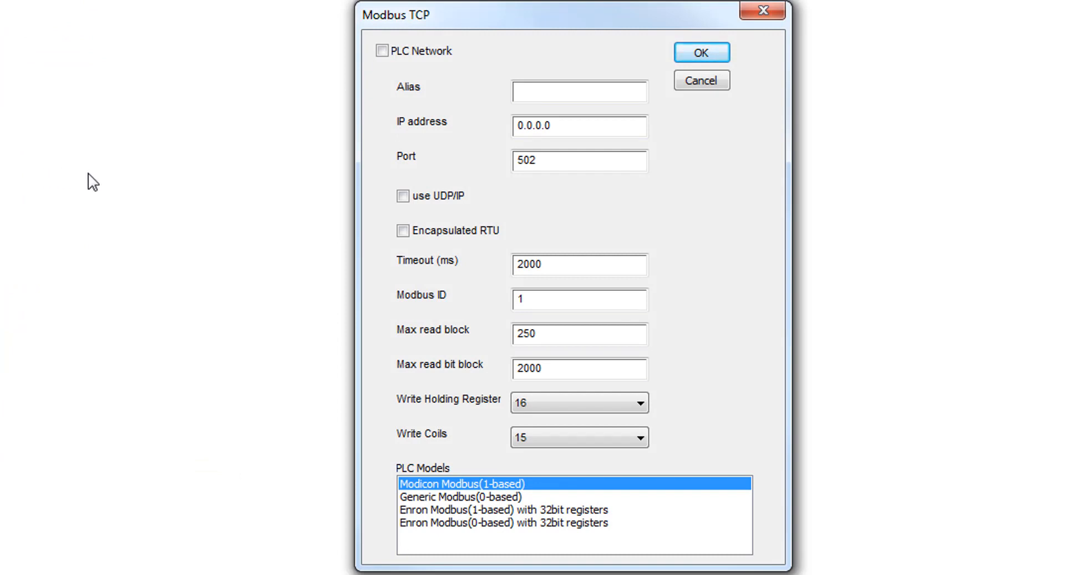
# - Set the Modbus TCP controller IP to 192.168.1.10 and confirm the configuration
pyautogui.click(579, 126)
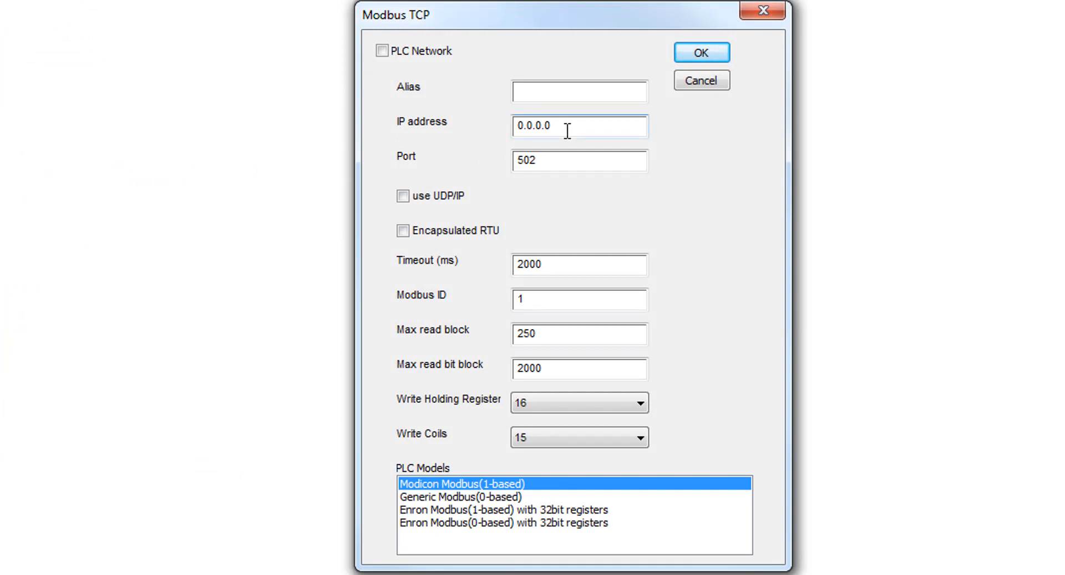
pyautogui.write('1')
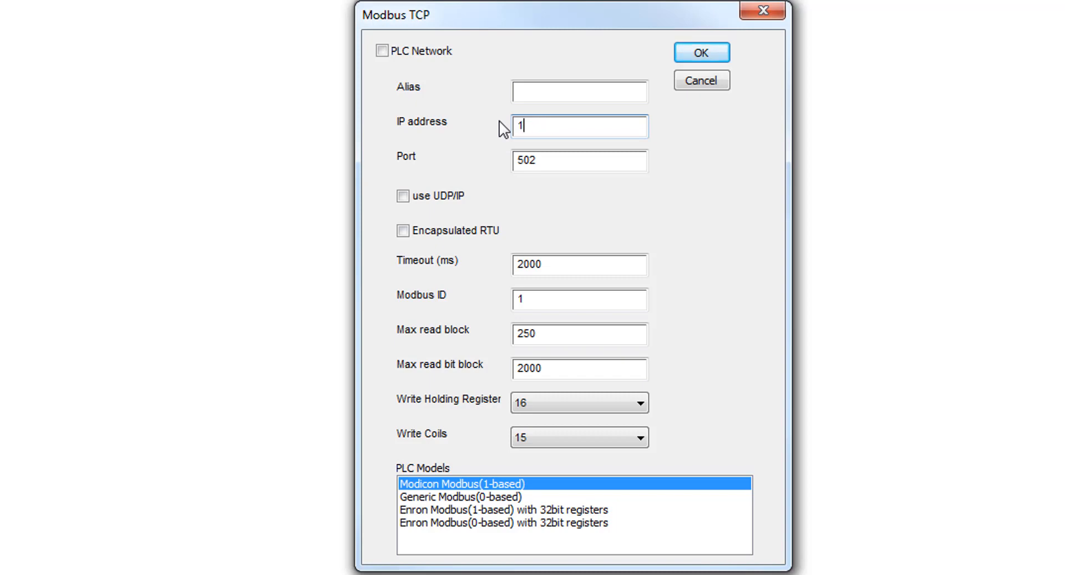
pyautogui.write('92.168.1.10')
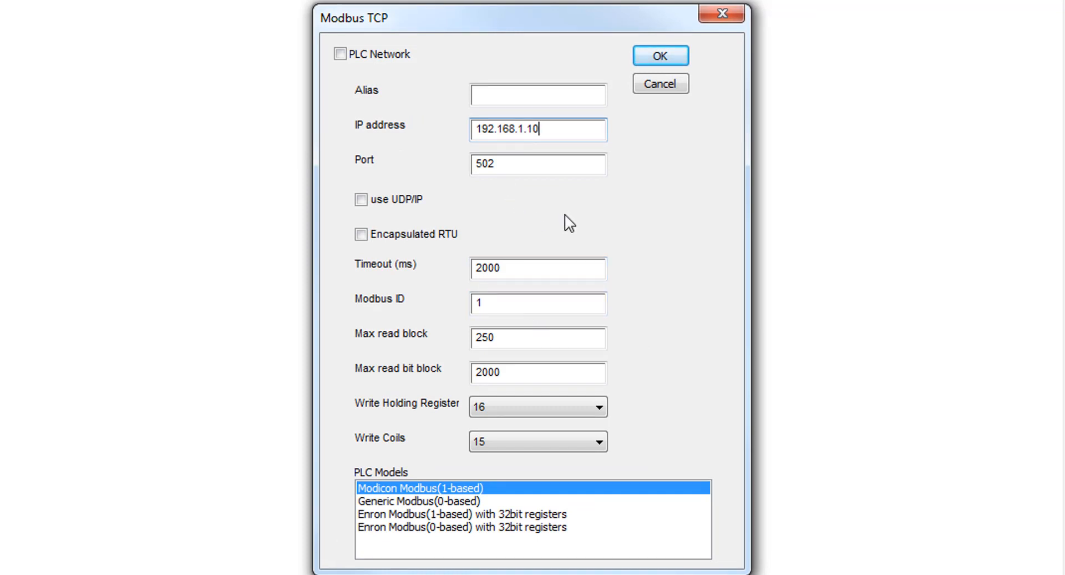
pyautogui.moveTo(528, 265)
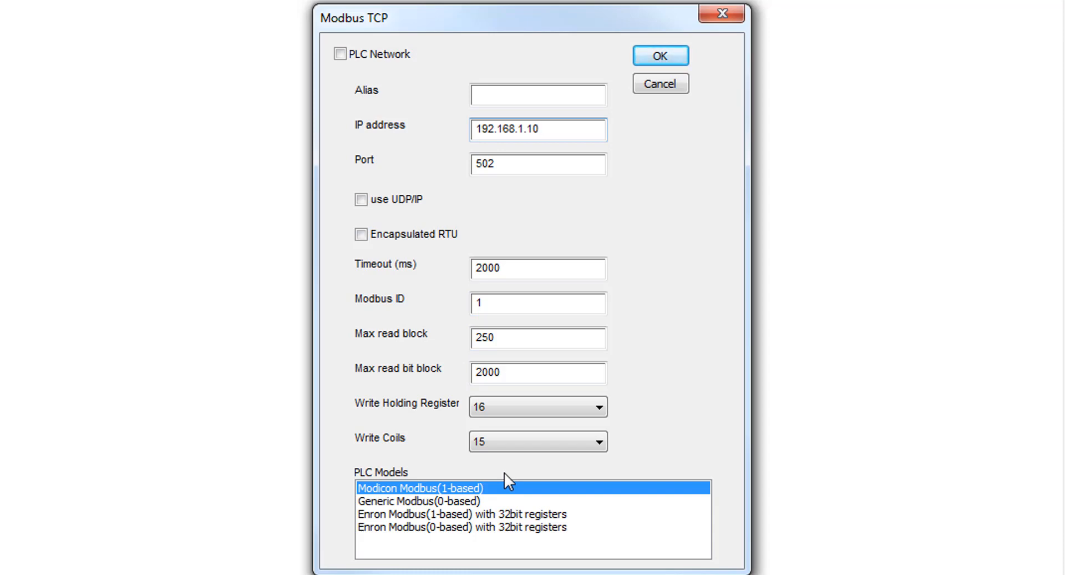
pyautogui.moveTo(637, 402)
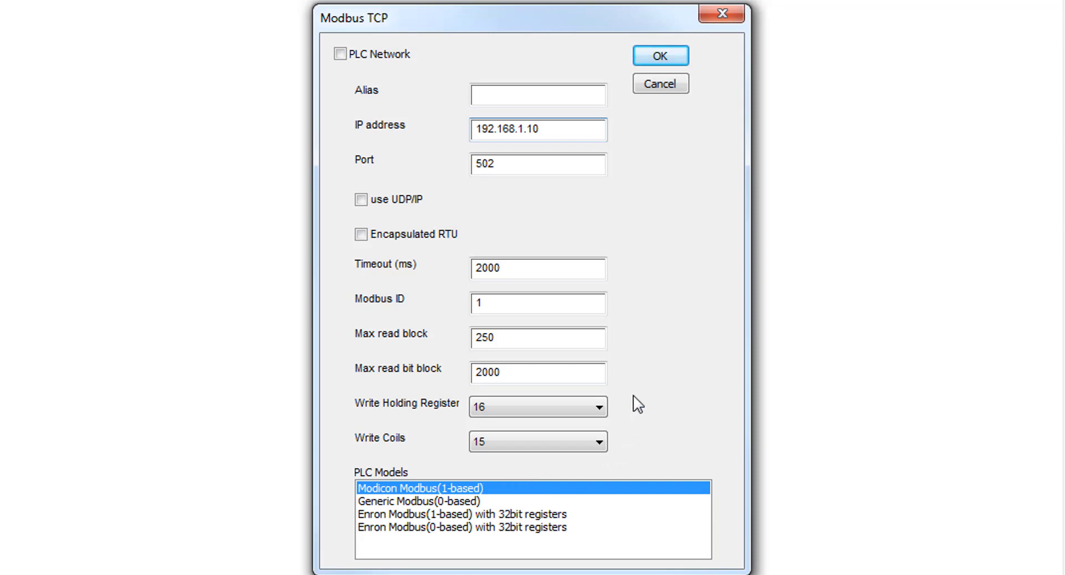
pyautogui.click(660, 55)
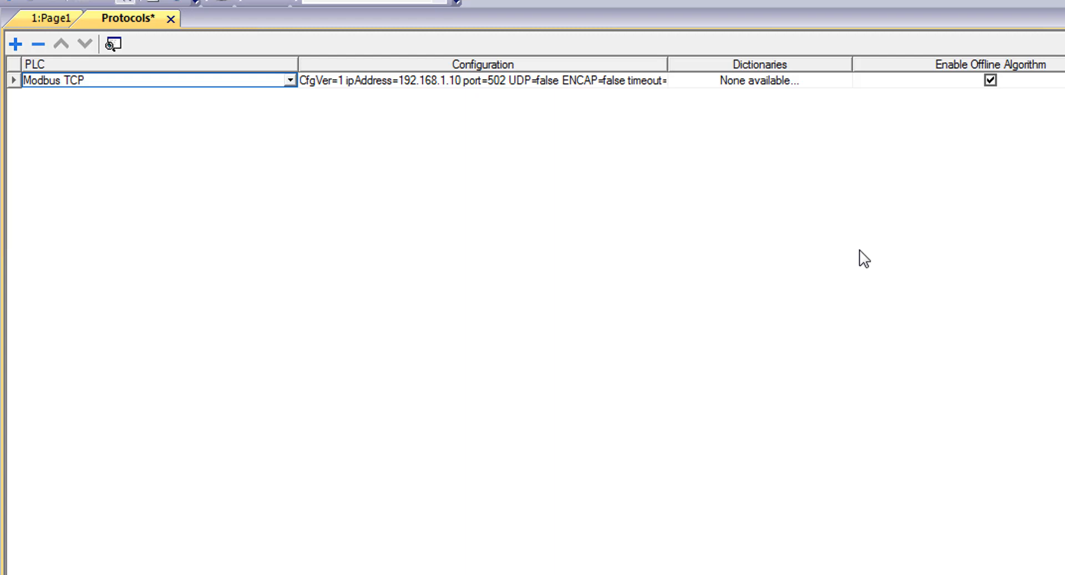
pyautogui.moveTo(556, 91)
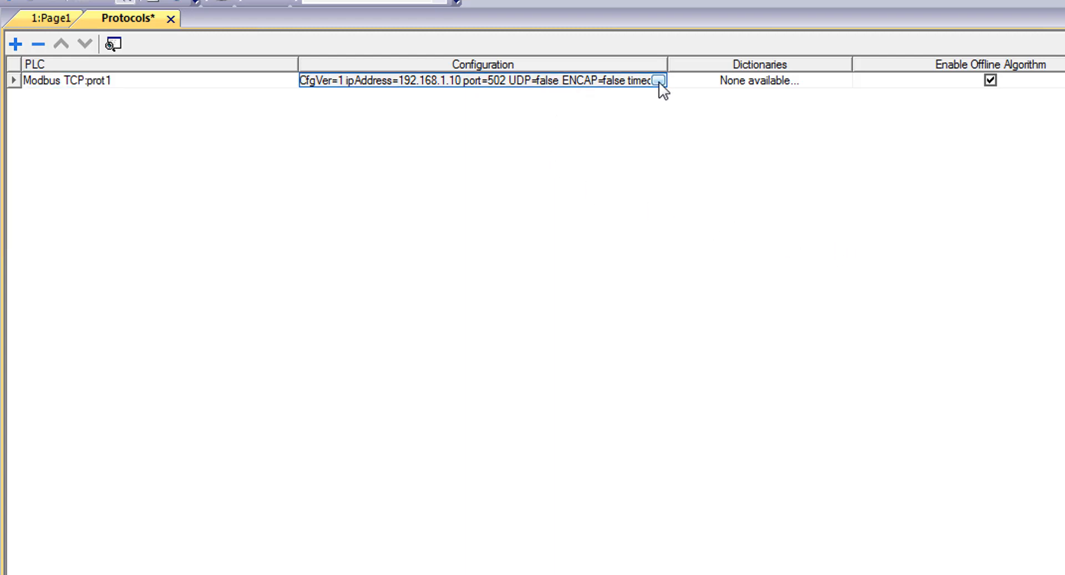
pyautogui.click(658, 80)
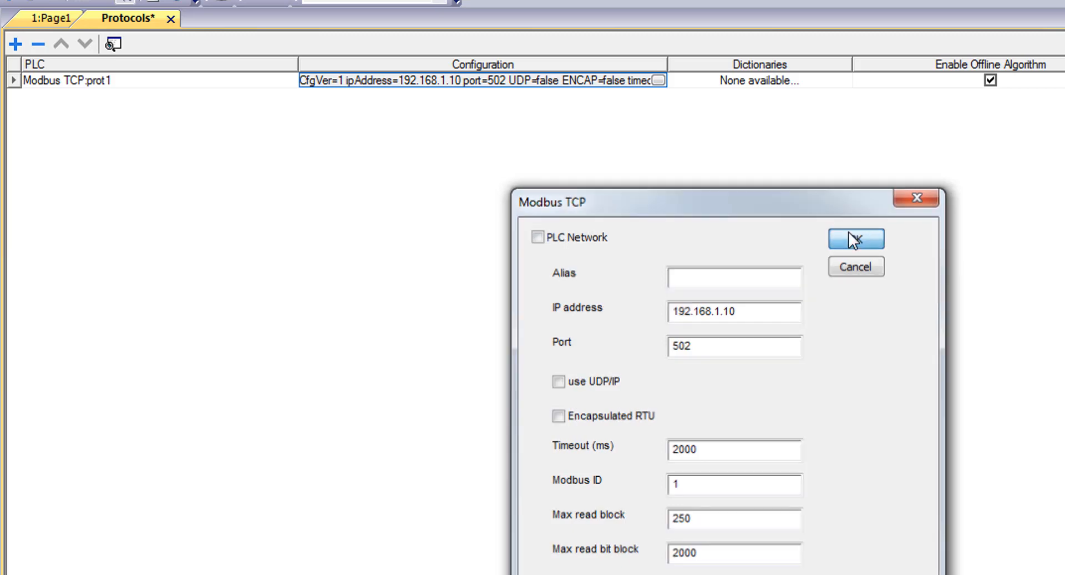
pyautogui.click(855, 240)
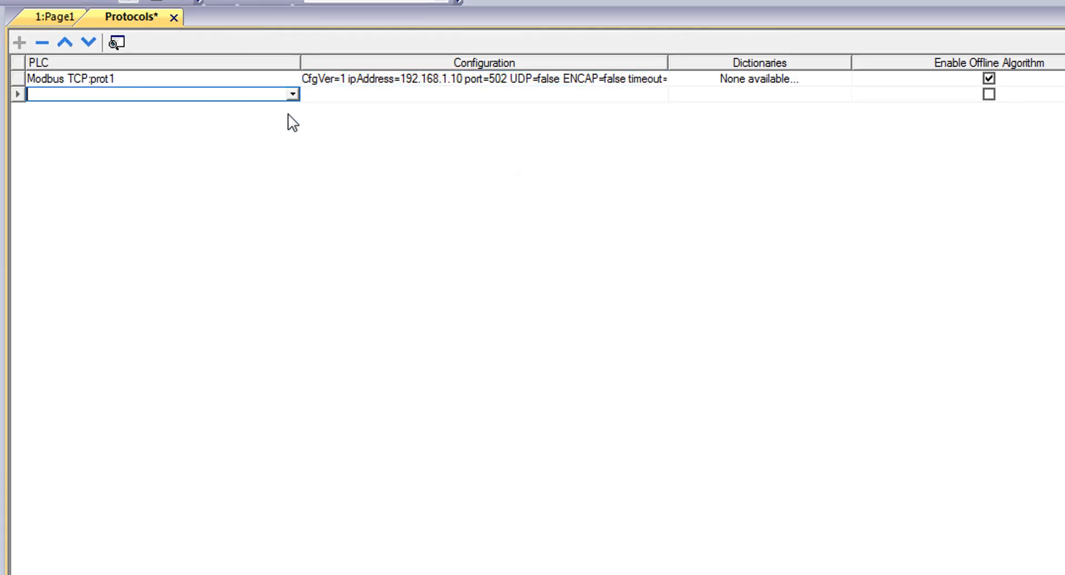
# - Add CODESYS V3 ETH as prot2 at IP 127.0.0.1, then start another protocol row
pyautogui.click(291, 94)
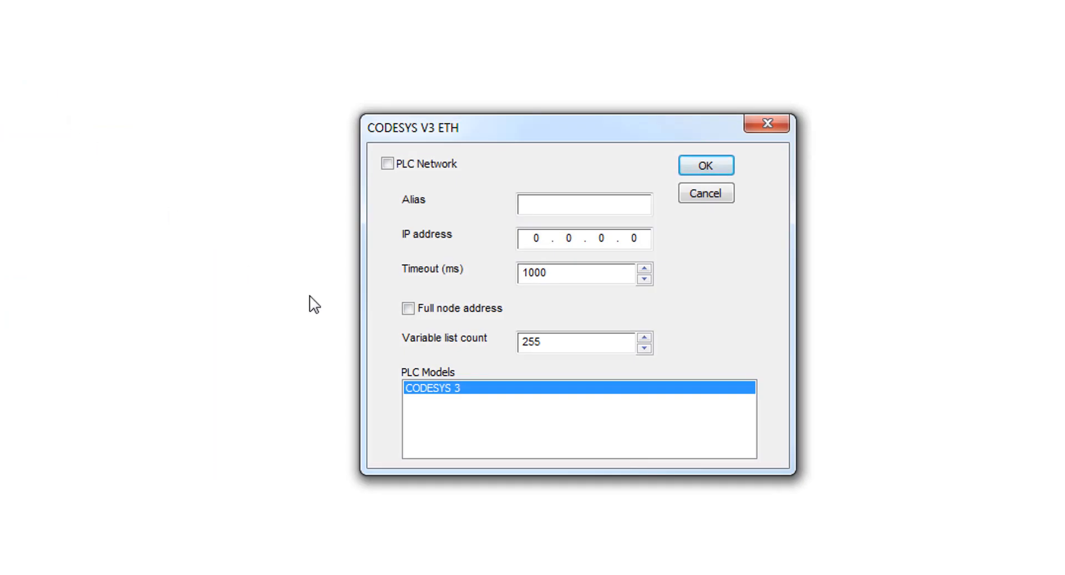
pyautogui.moveTo(502, 282)
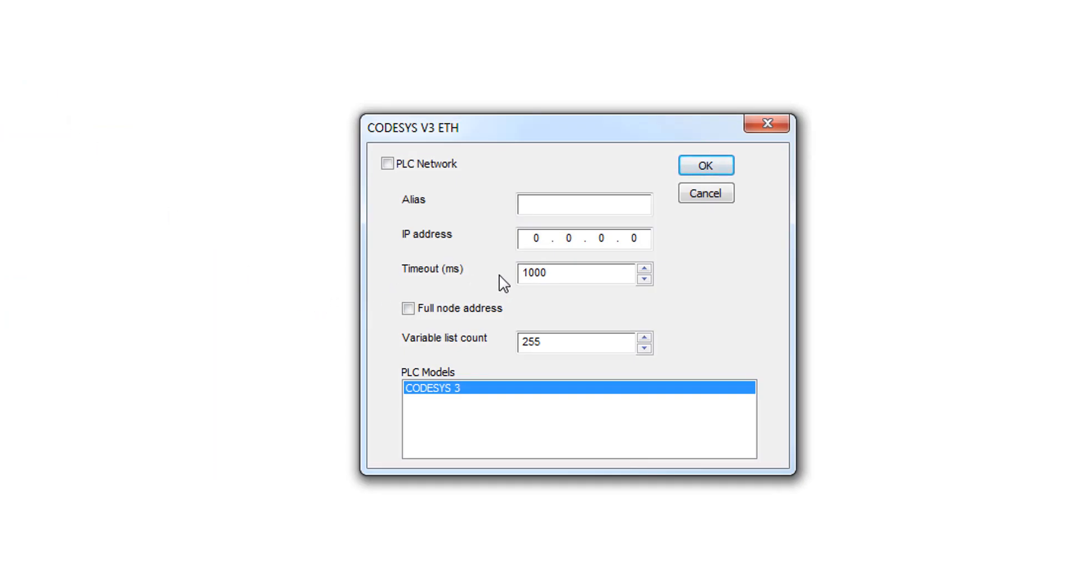
pyautogui.click(535, 238)
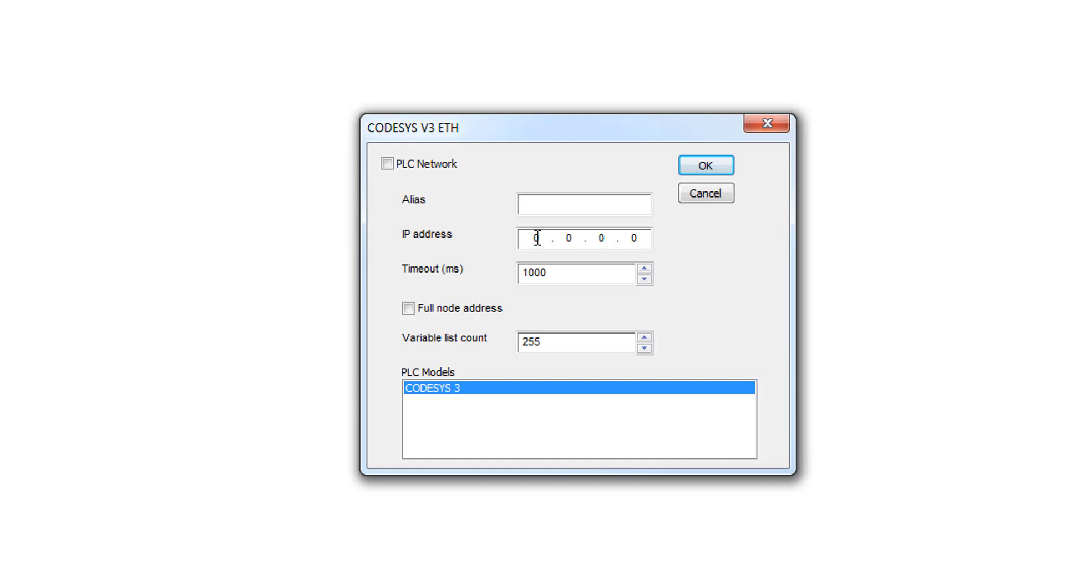
pyautogui.moveTo(569, 264)
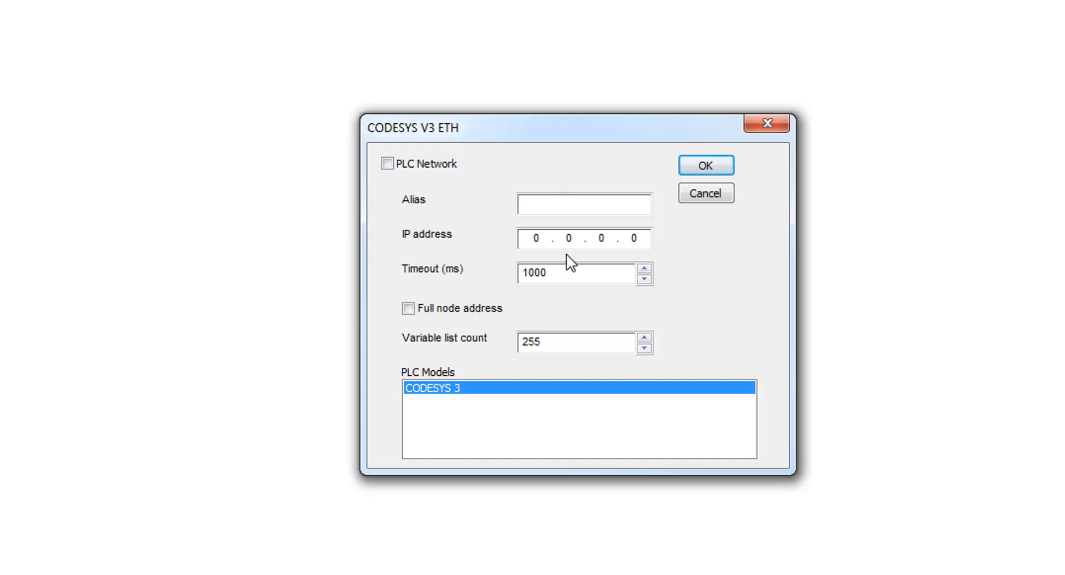
pyautogui.click(535, 239)
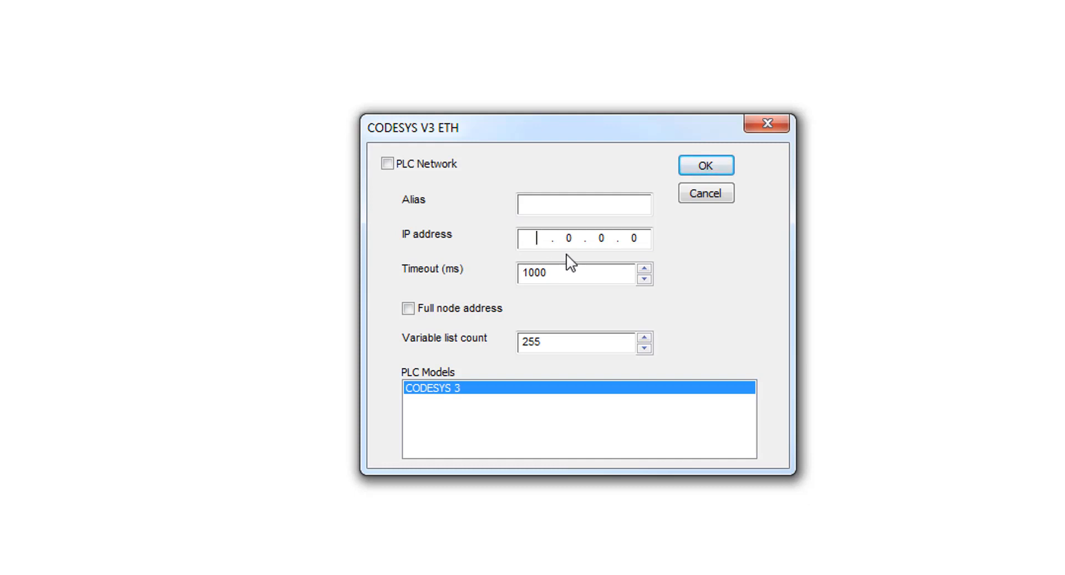
pyautogui.write('127')
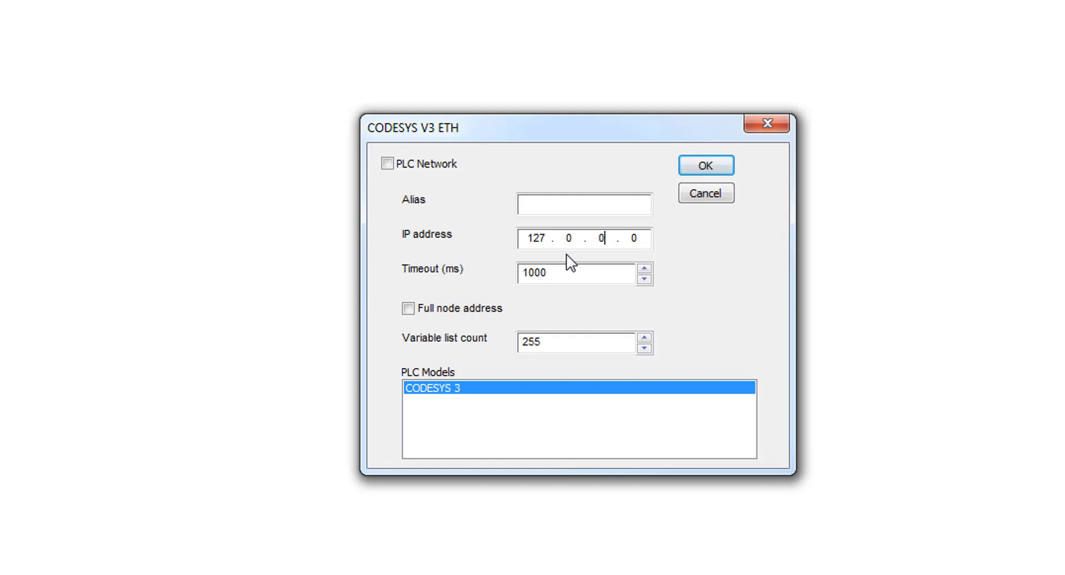
pyautogui.write('1')
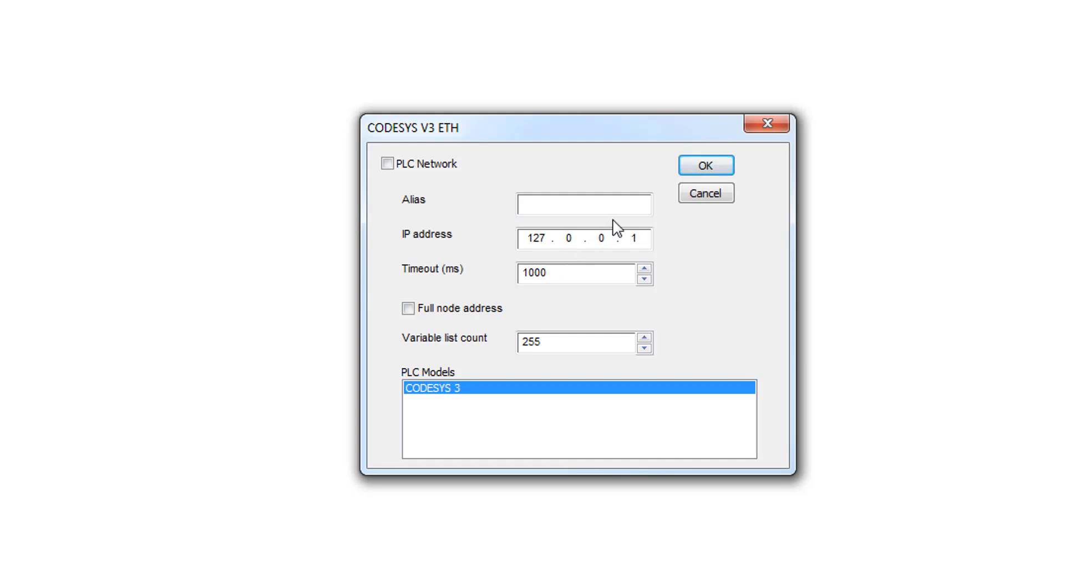
pyautogui.click(704, 166)
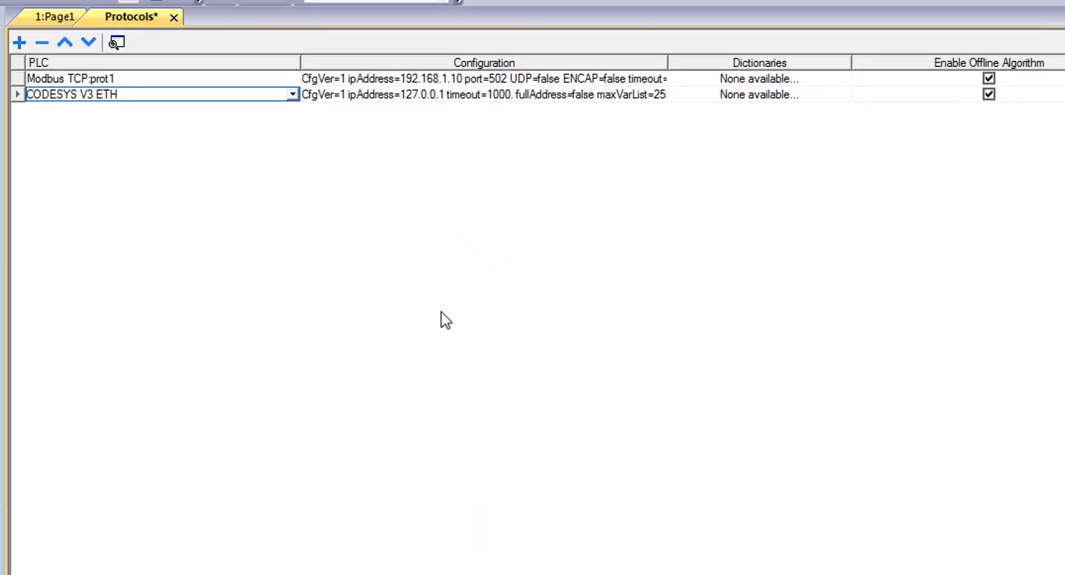
pyautogui.click(20, 42)
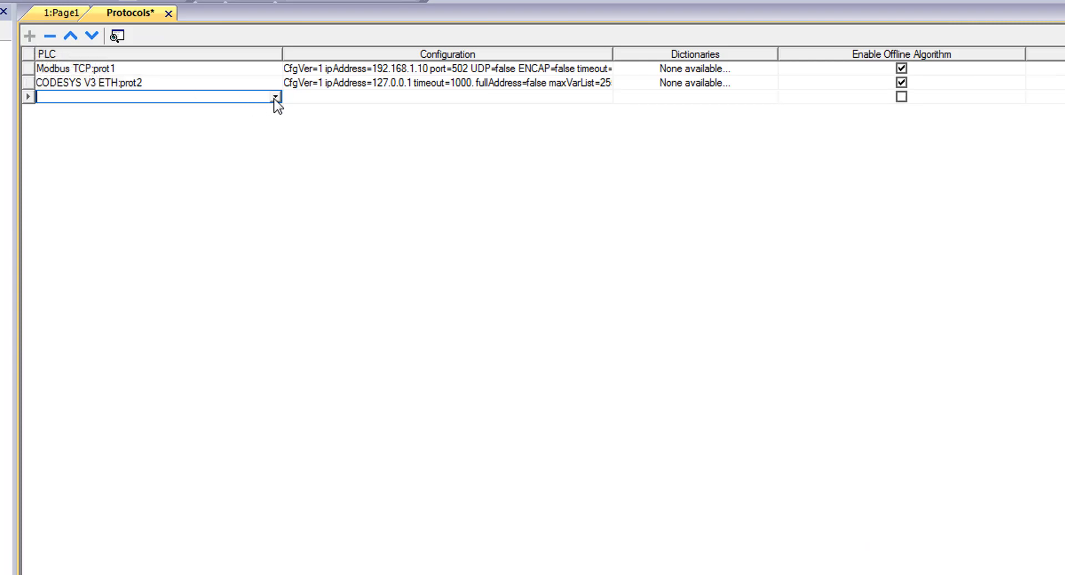
# - Choose Variables as the third row's protocol
pyautogui.click(275, 96)
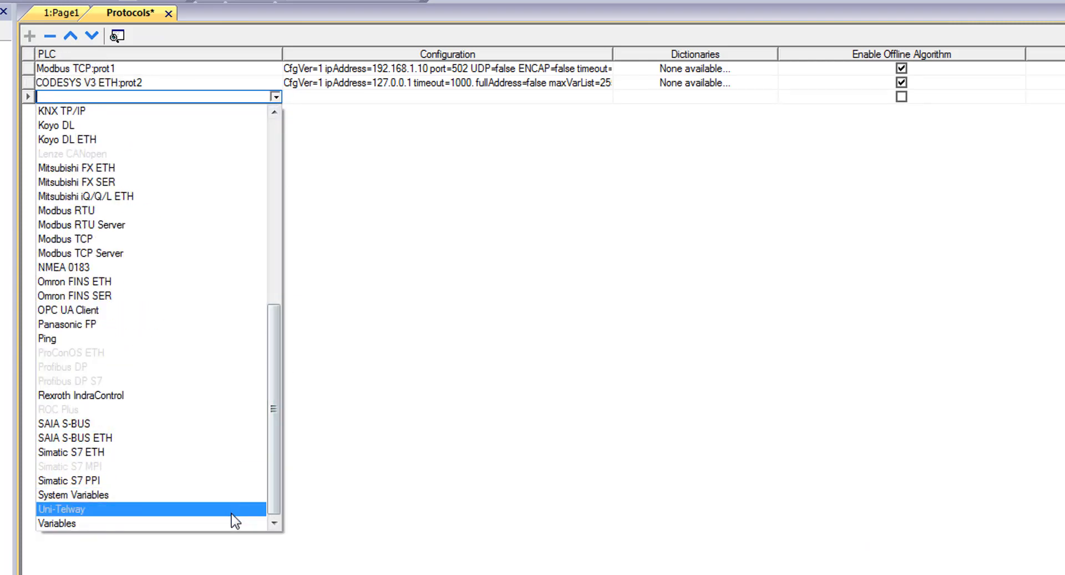
pyautogui.click(57, 524)
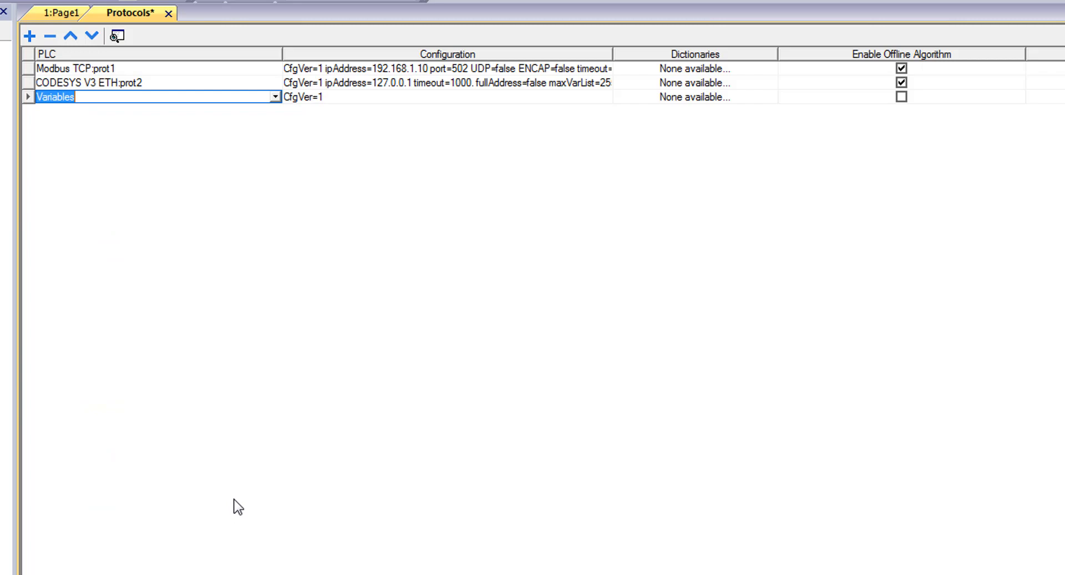
pyautogui.moveTo(276, 493)
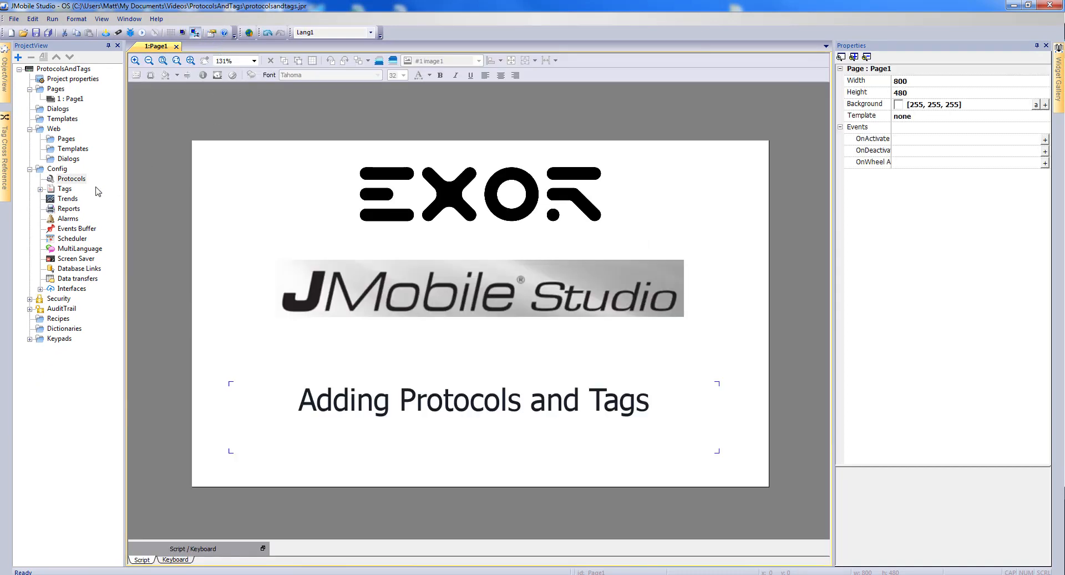
# - Open the project's Tags editor from the ProjectView tree
pyautogui.doubleClick(64, 188)
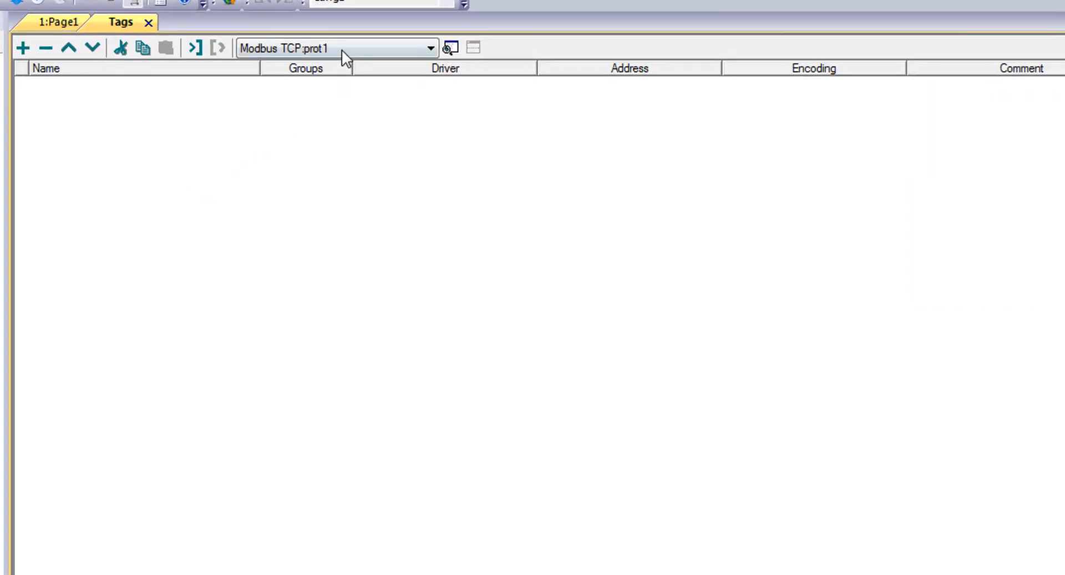
# - Add a Modbus TCP tag addressed to holding register 400001 with short data type
pyautogui.click(429, 48)
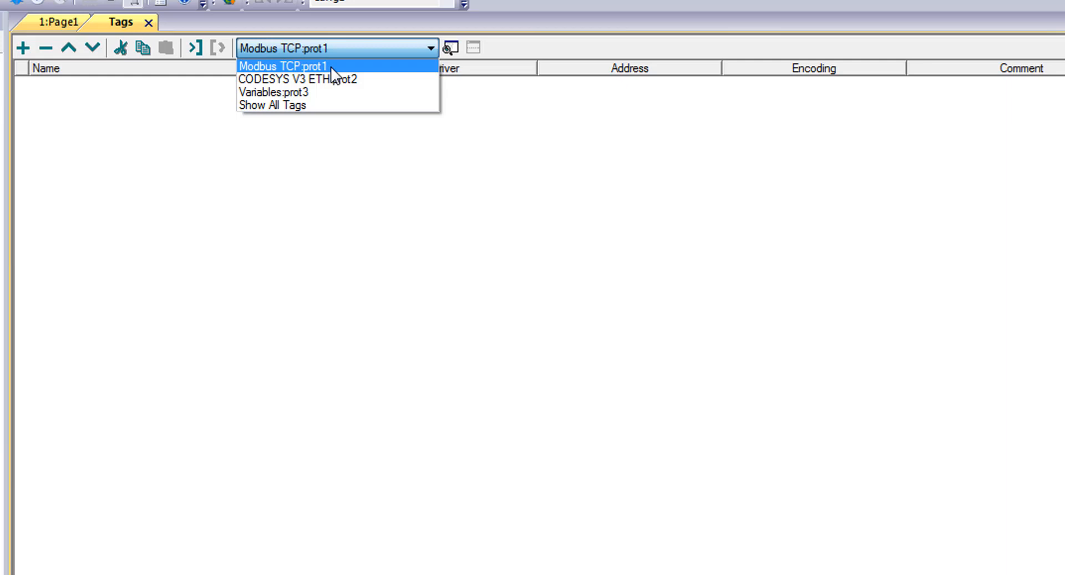
pyautogui.click(299, 66)
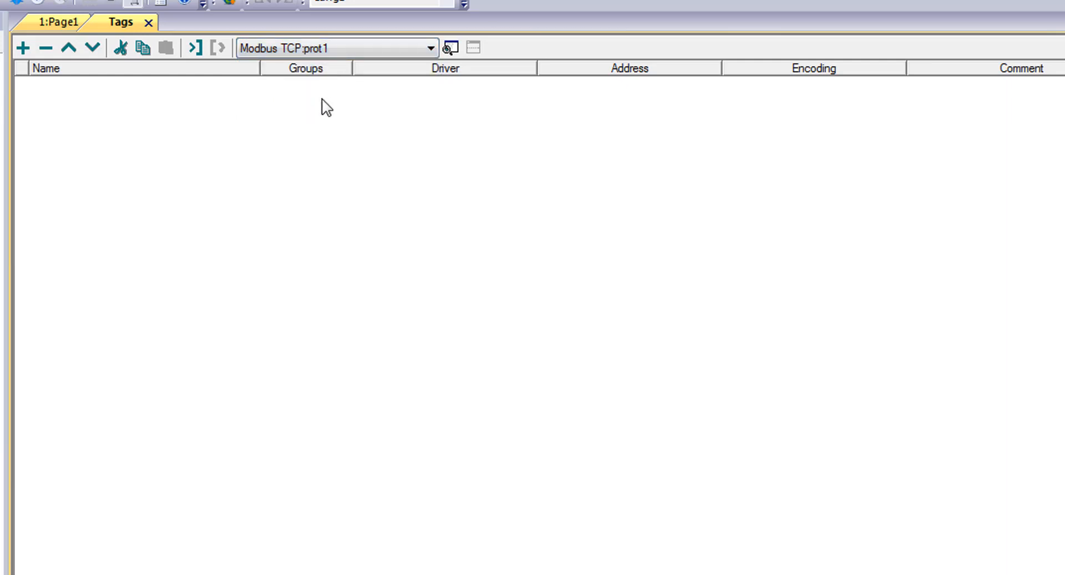
pyautogui.moveTo(24, 47)
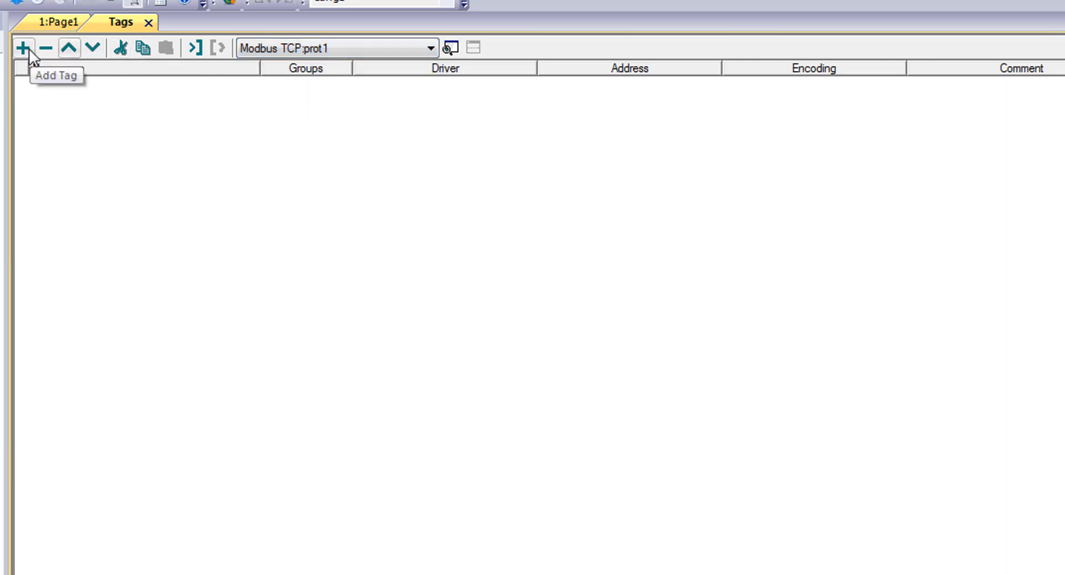
pyautogui.click(24, 47)
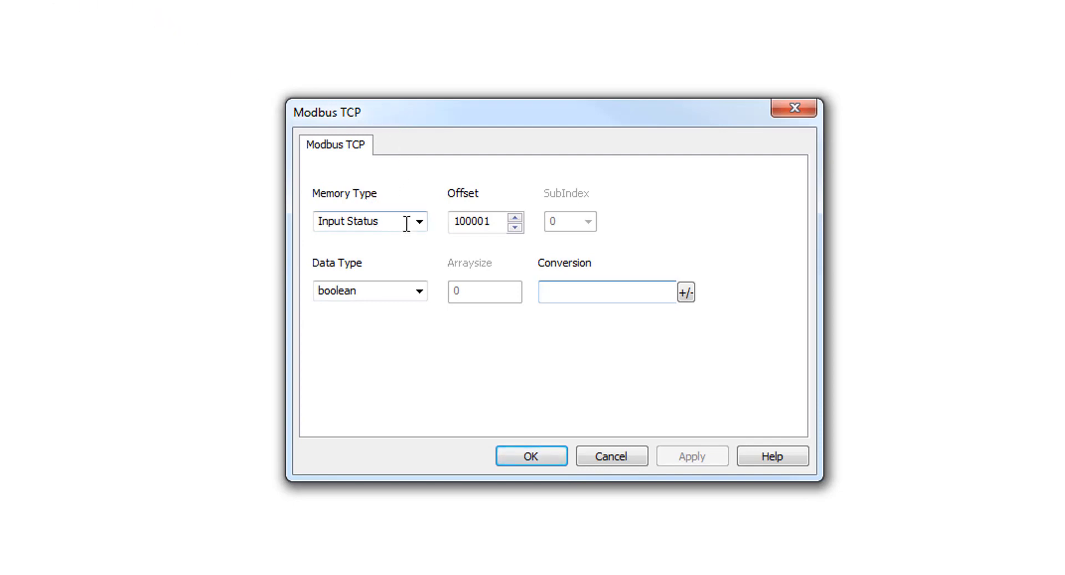
pyautogui.click(370, 220)
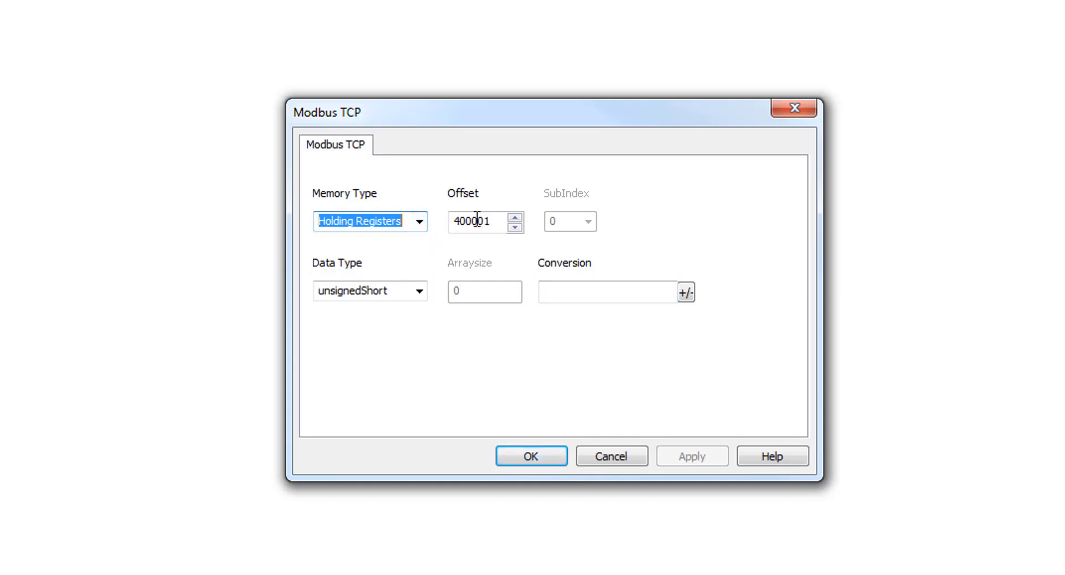
pyautogui.click(419, 291)
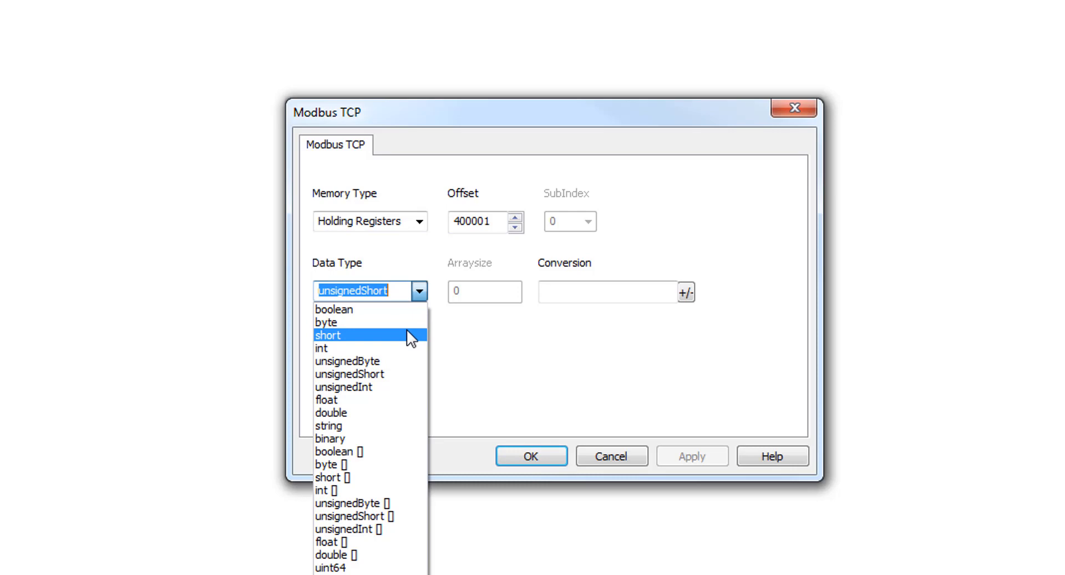
pyautogui.click(328, 334)
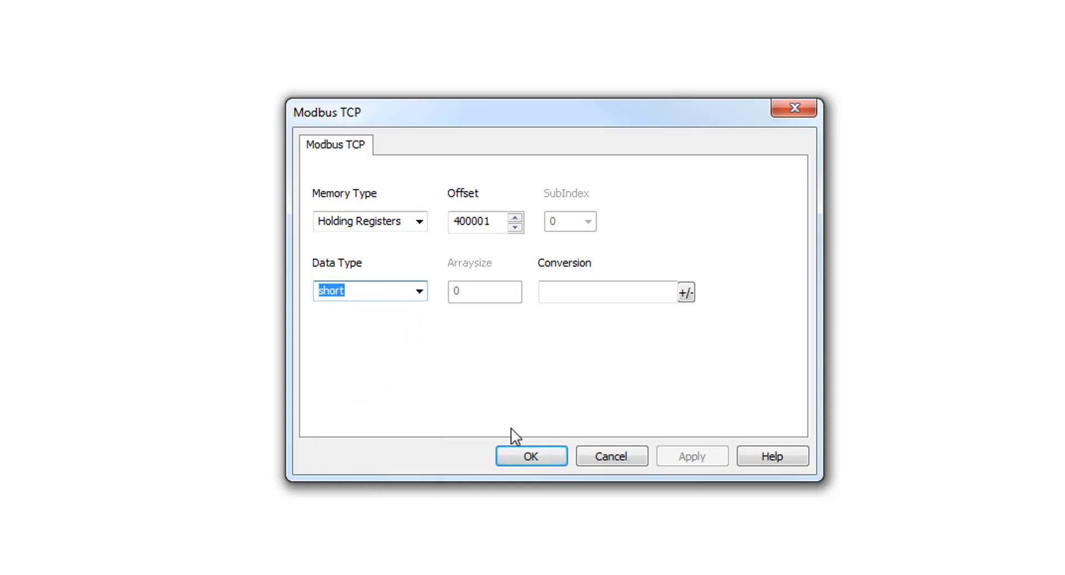
pyautogui.click(531, 456)
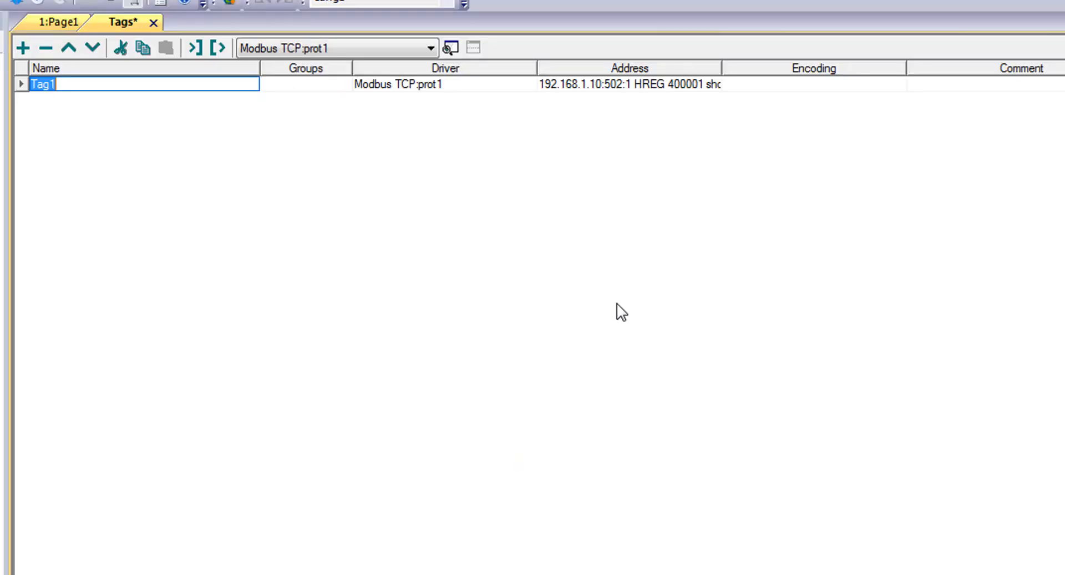
pyautogui.moveTo(652, 149)
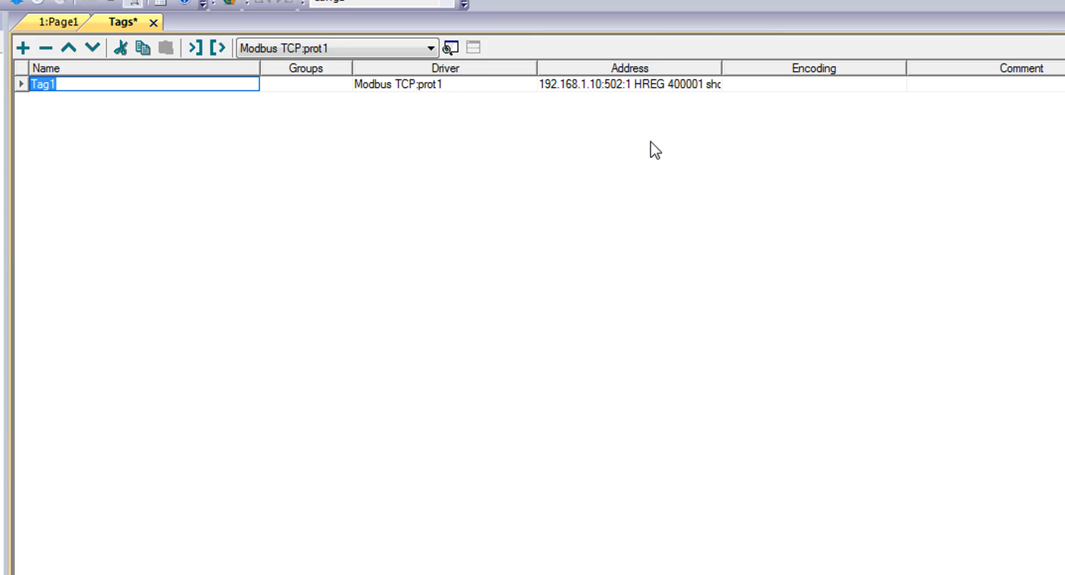
# - Review the tag's address settings unchanged and rename it to Short1
pyautogui.click(629, 83)
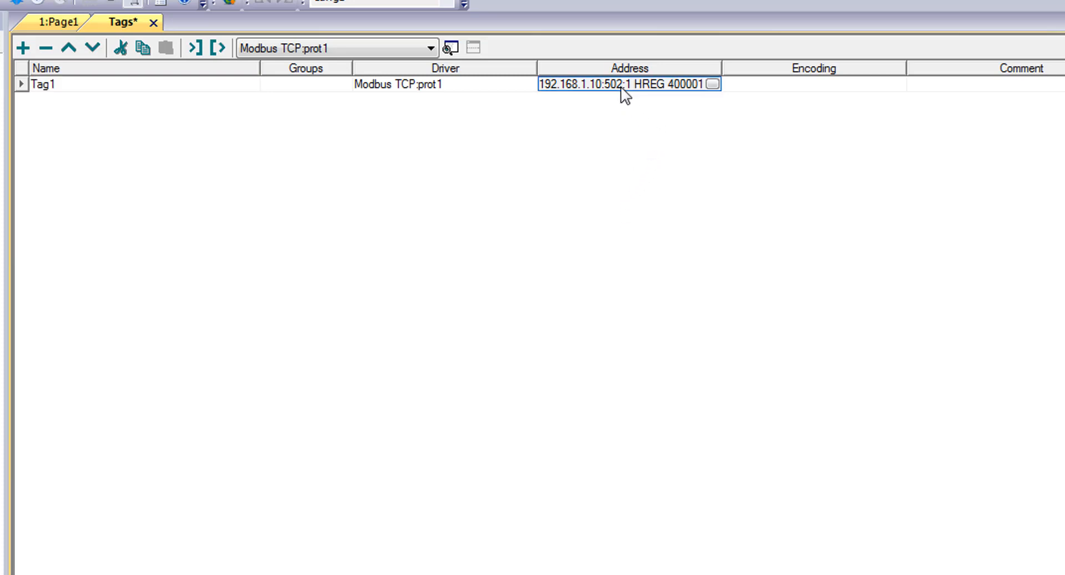
pyautogui.click(714, 84)
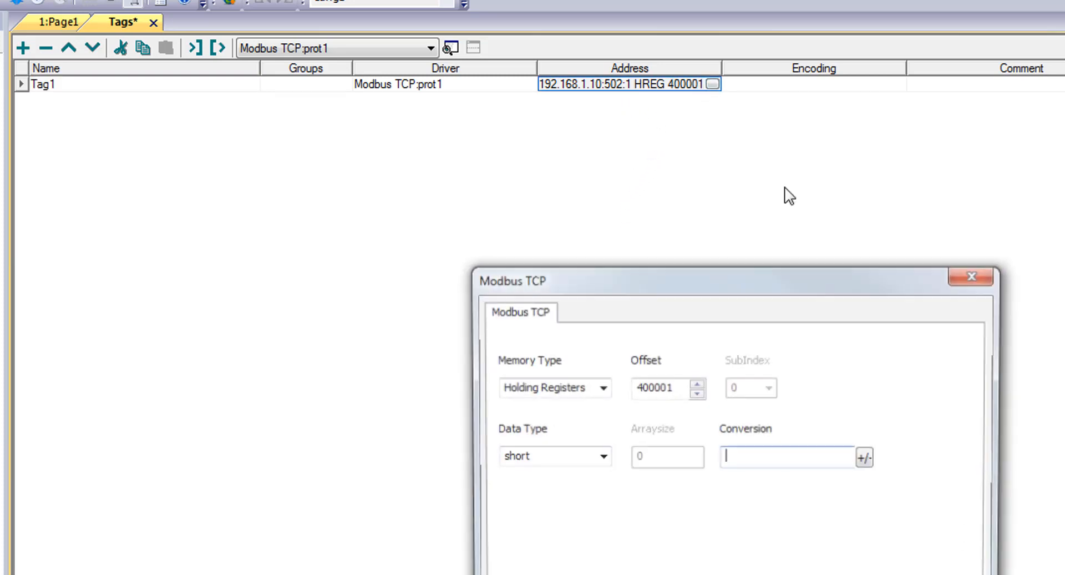
pyautogui.click(970, 278)
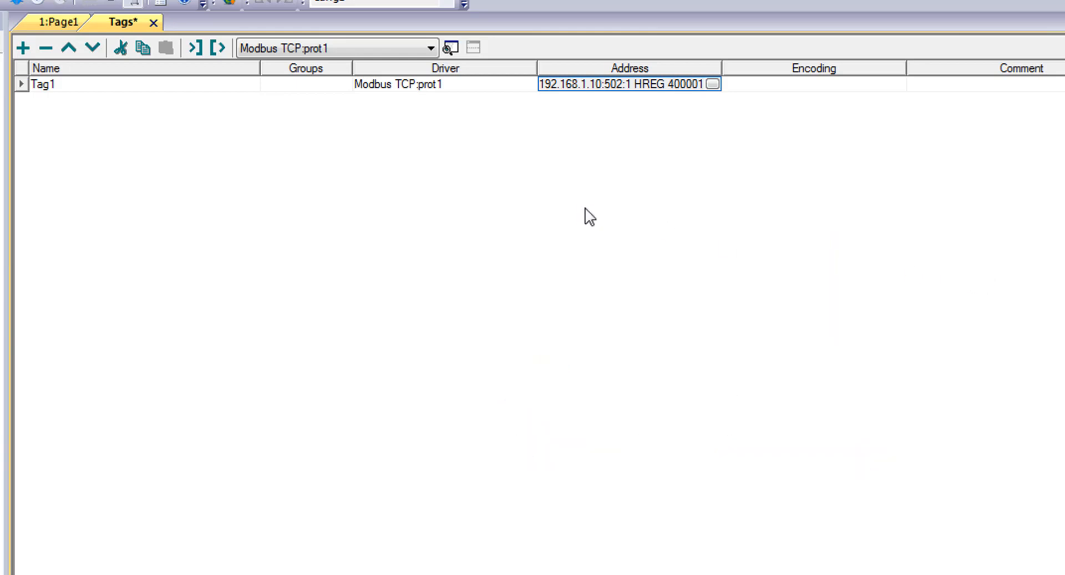
pyautogui.moveTo(102, 110)
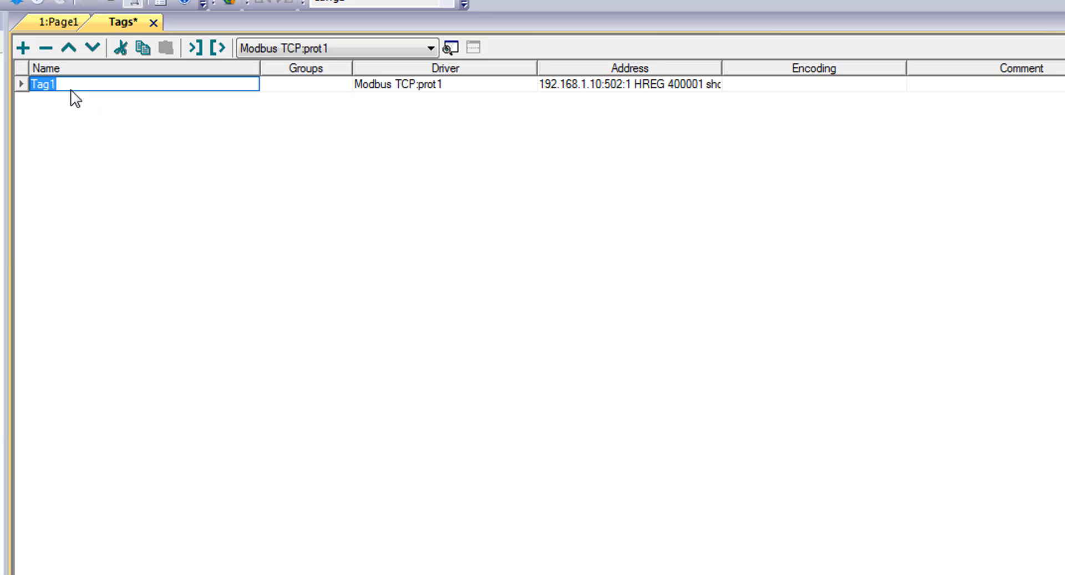
pyautogui.write('Short1')
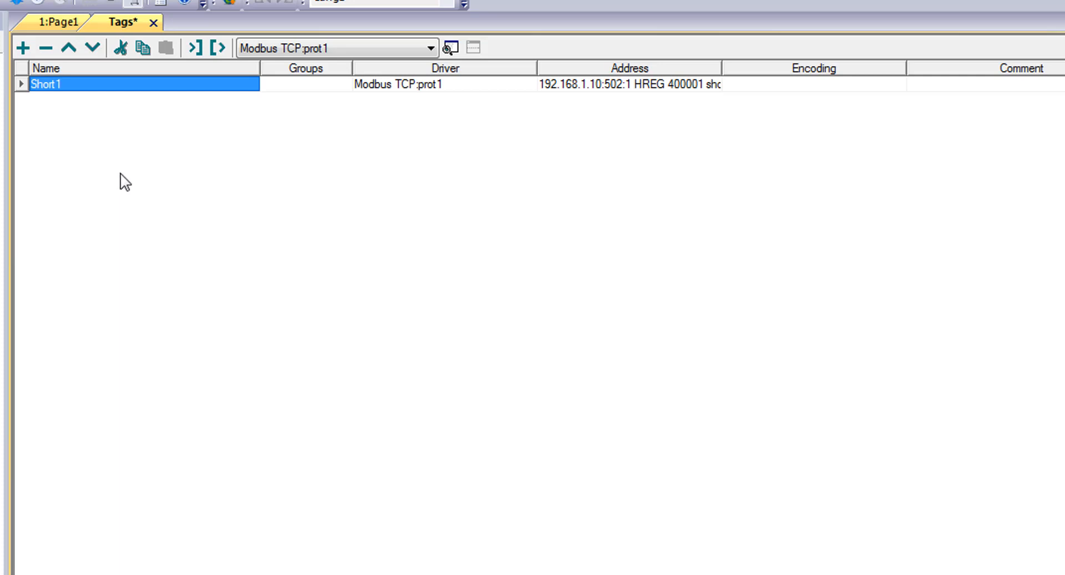
pyautogui.moveTo(25, 63)
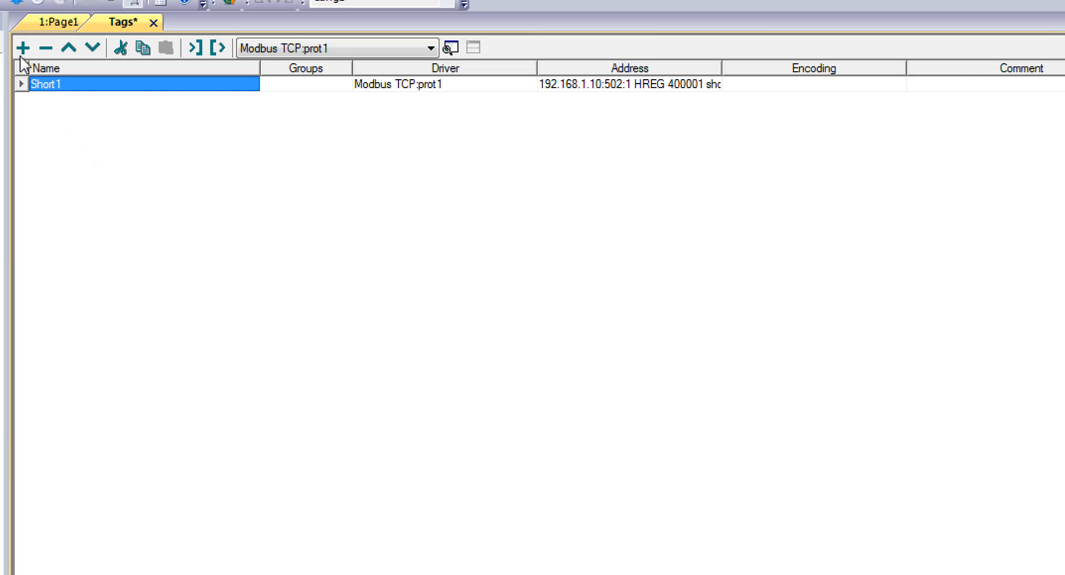
# - Add a second Modbus TCP tag at holding register 400002, short, and review its address
pyautogui.click(23, 48)
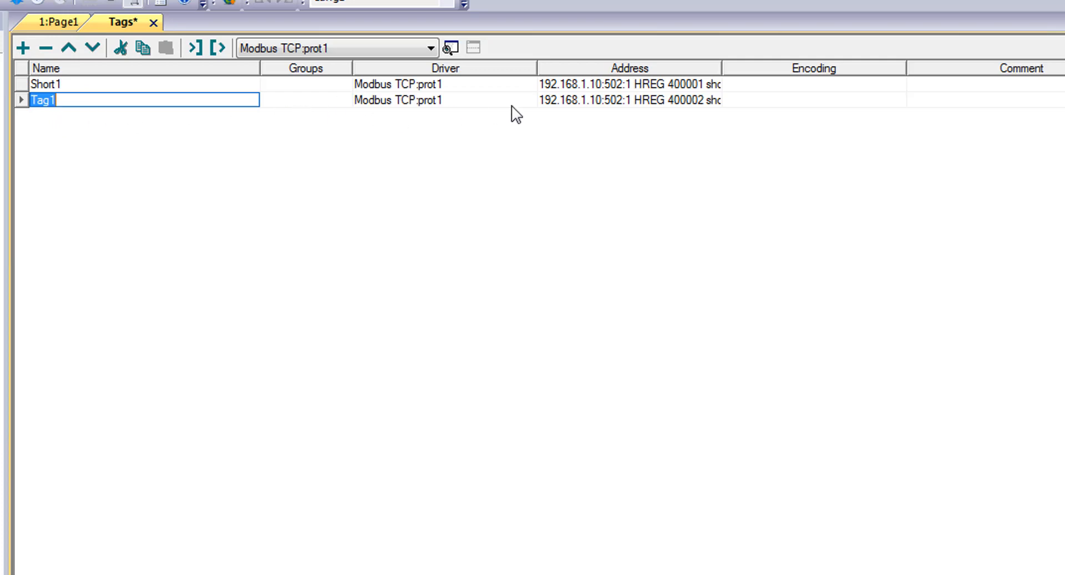
pyautogui.moveTo(694, 109)
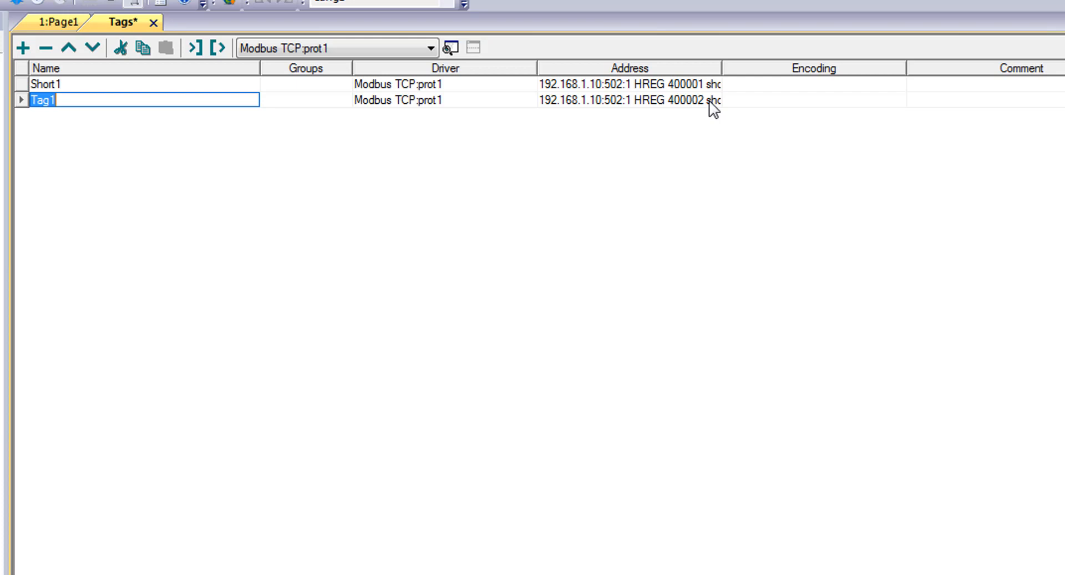
pyautogui.click(713, 100)
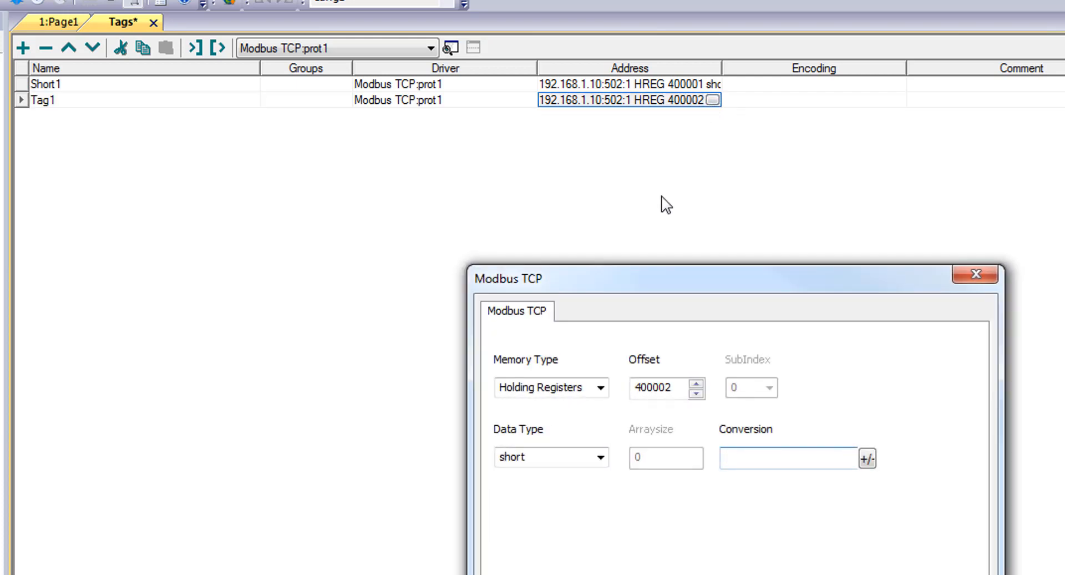
pyautogui.click(977, 273)
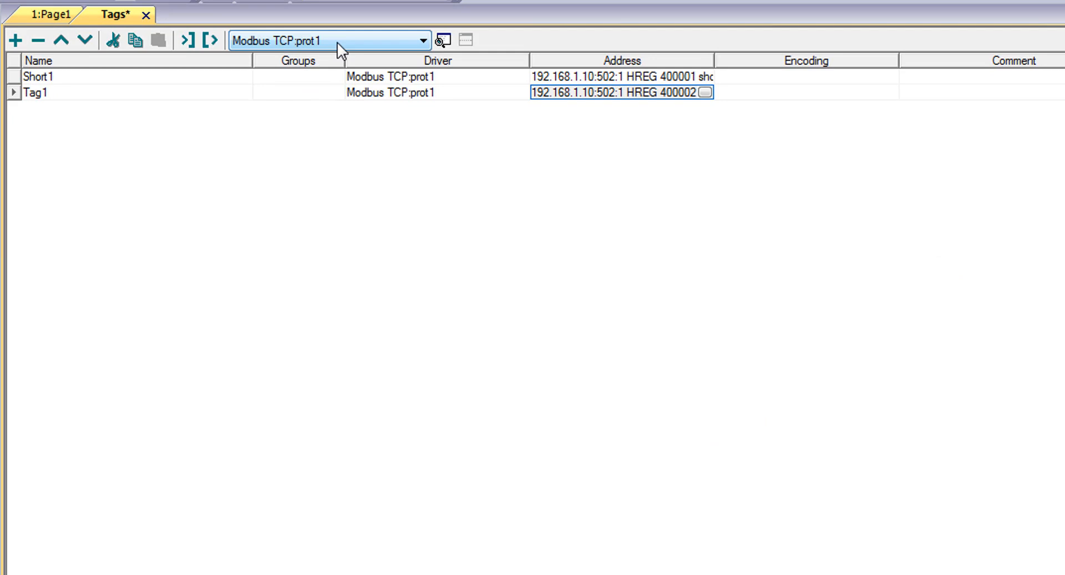
# - Filter to the Variables protocol and define its tag as a string with array size 20
pyautogui.click(424, 39)
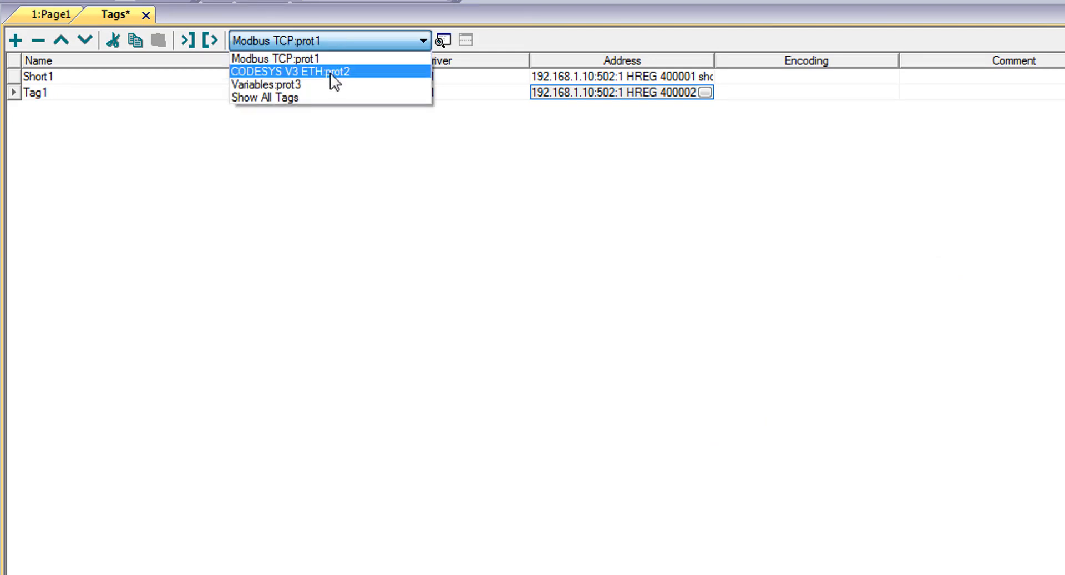
pyautogui.click(266, 85)
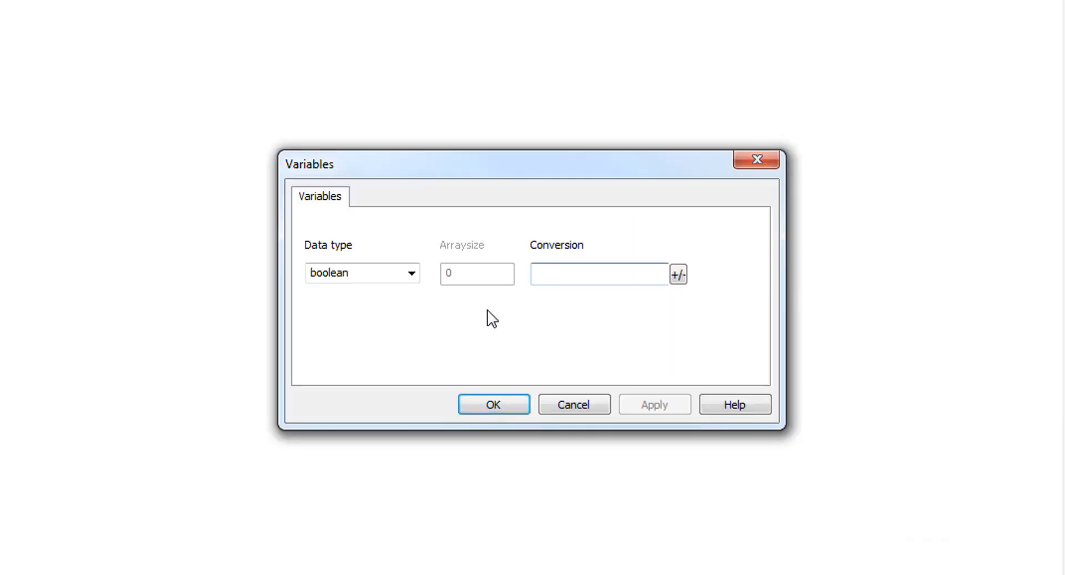
pyautogui.click(598, 273)
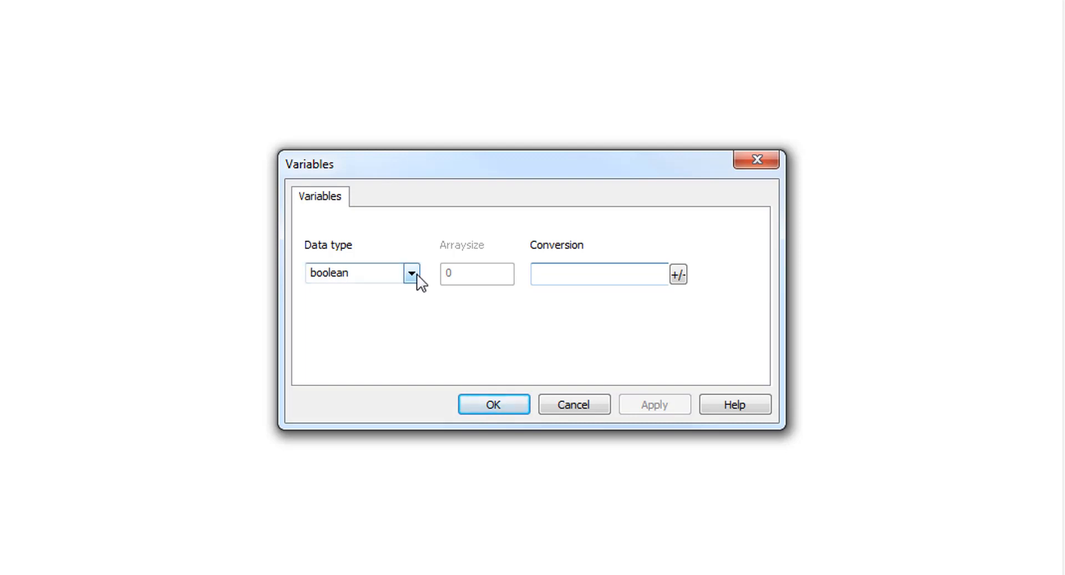
pyautogui.click(411, 272)
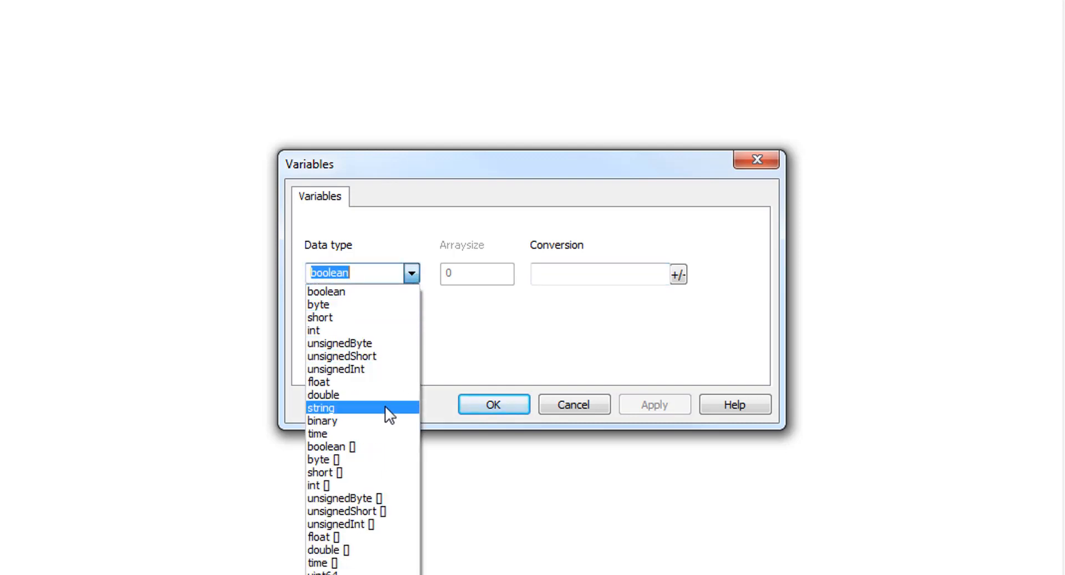
pyautogui.click(320, 408)
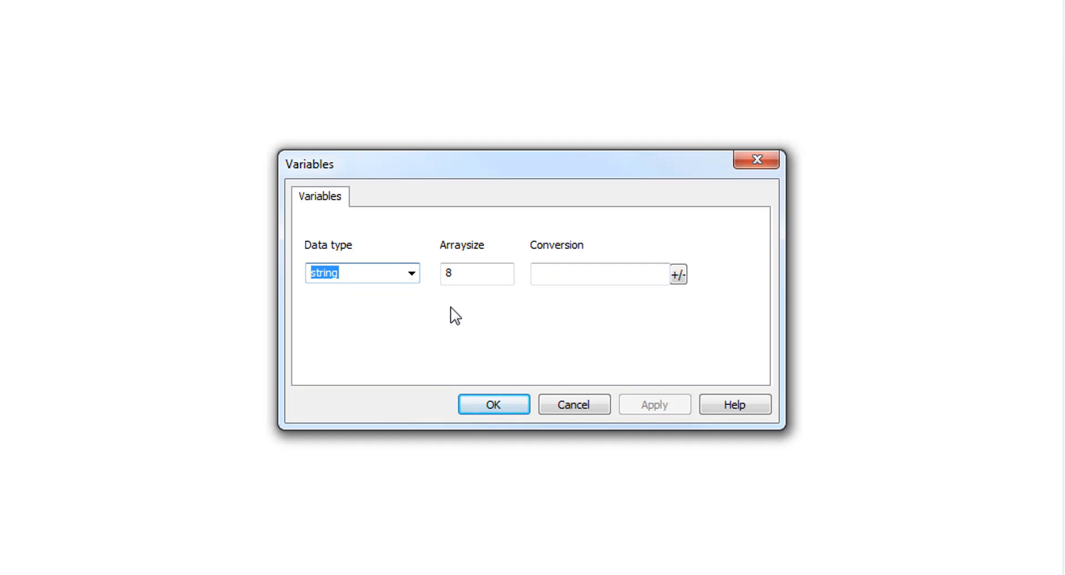
pyautogui.moveTo(475, 321)
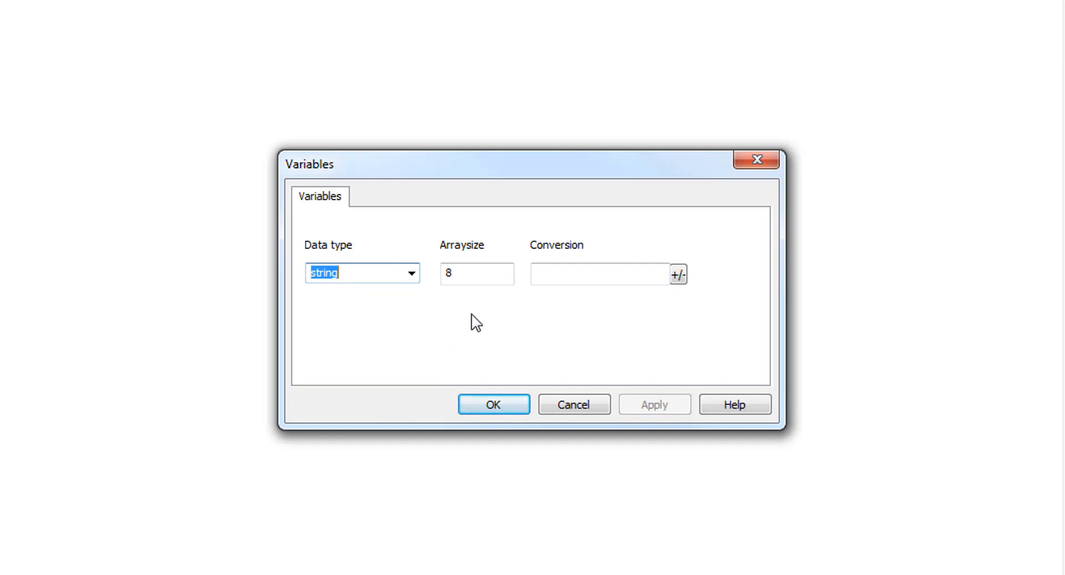
pyautogui.write('20')
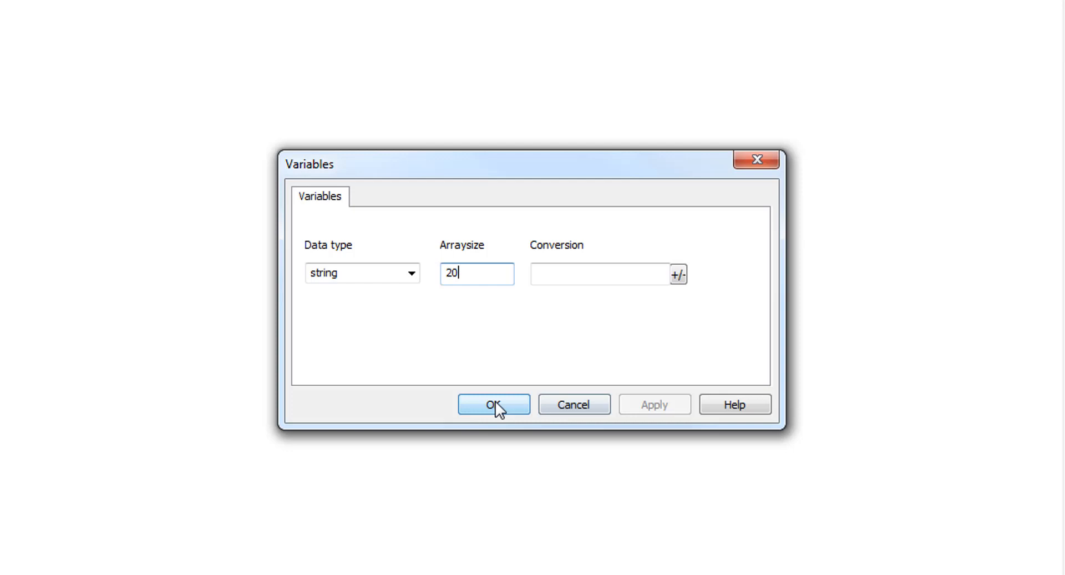
pyautogui.click(494, 404)
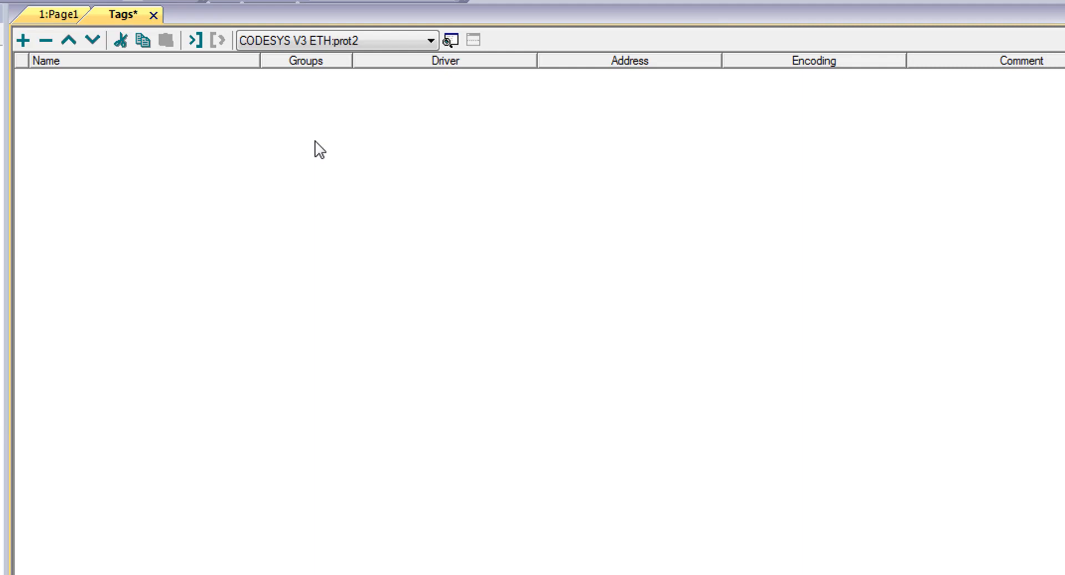
pyautogui.moveTo(320, 156)
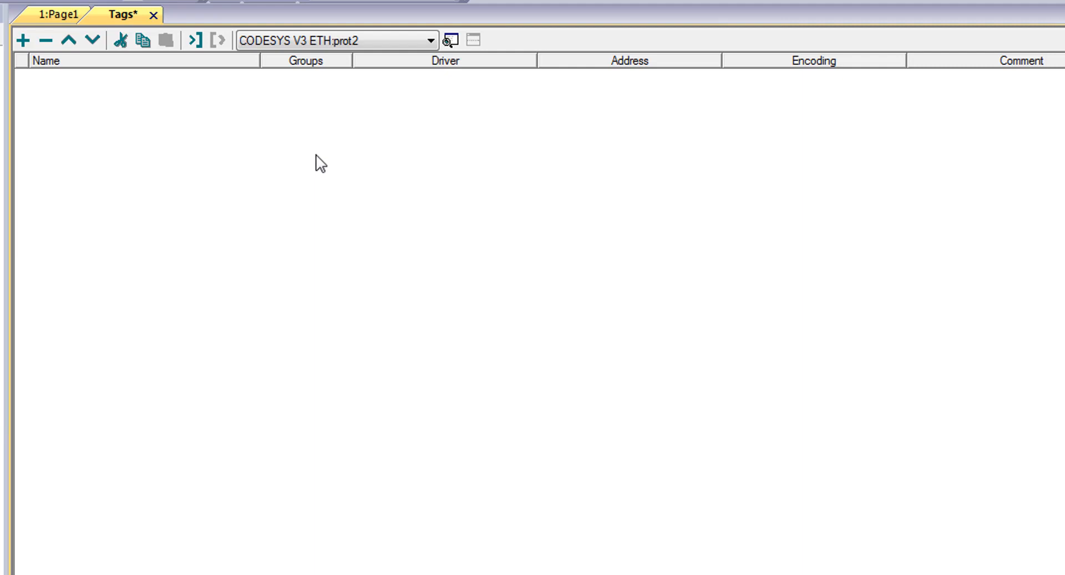
pyautogui.moveTo(315, 143)
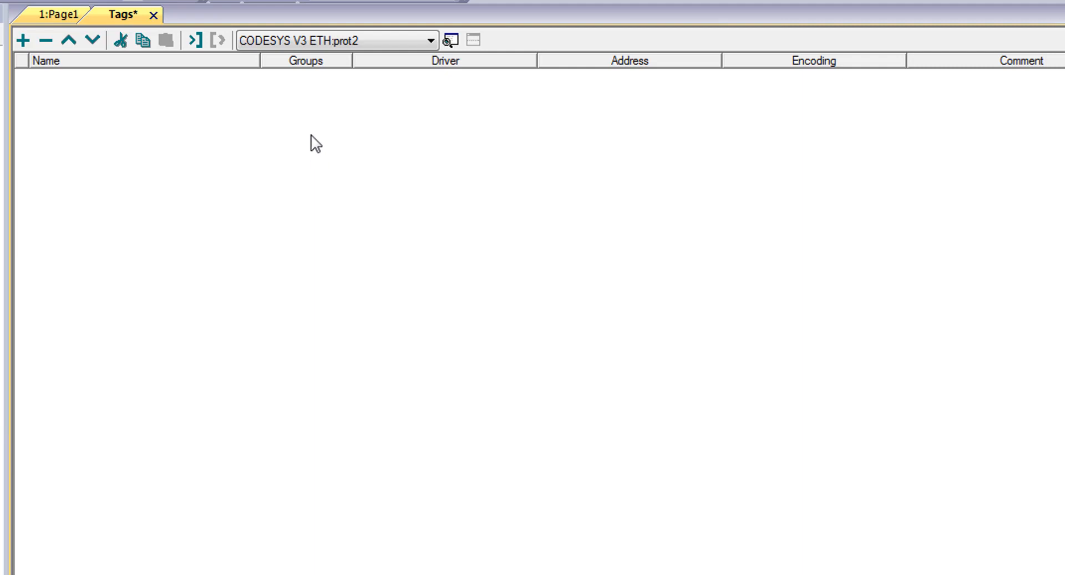
pyautogui.moveTo(302, 82)
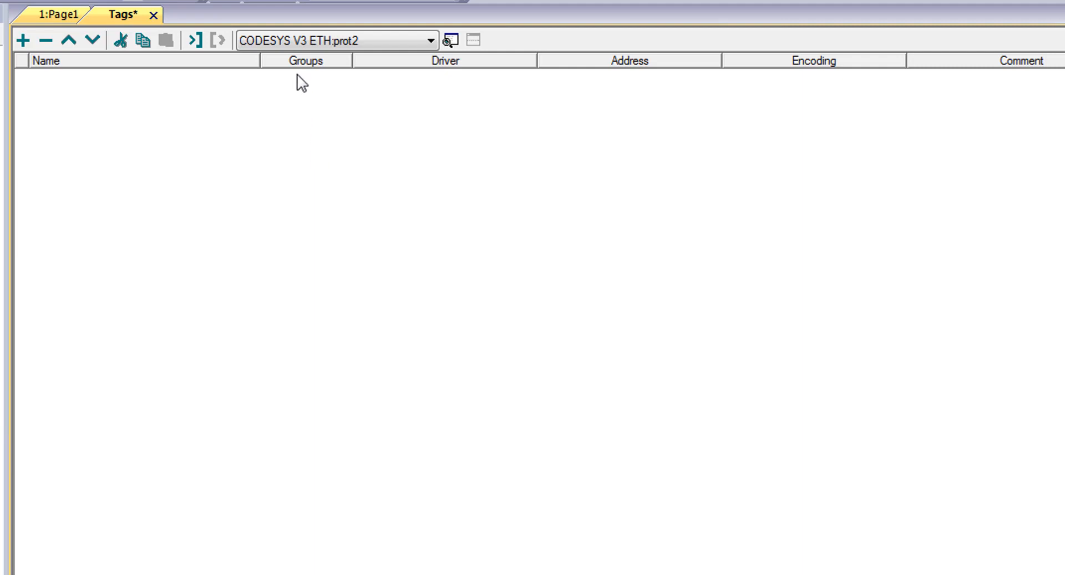
# - Start importing tags for the CODESYS V3 ETH:prot2 protocol
pyautogui.click(217, 39)
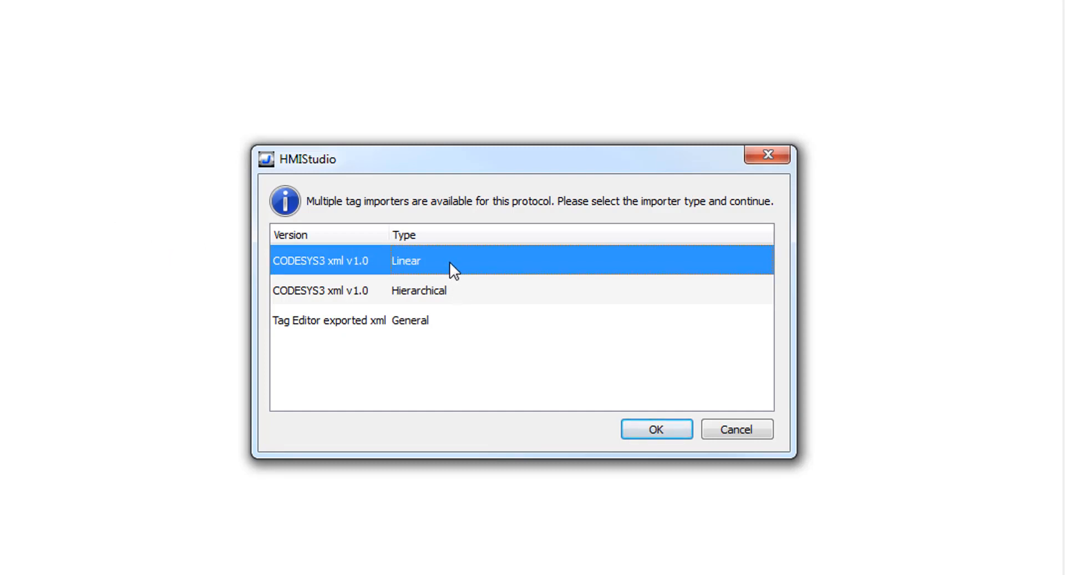
# - Import 4 tags (v1-v4) from Untitled5.Device.Application with the Linear CODESYS3 xml importer
pyautogui.click(655, 429)
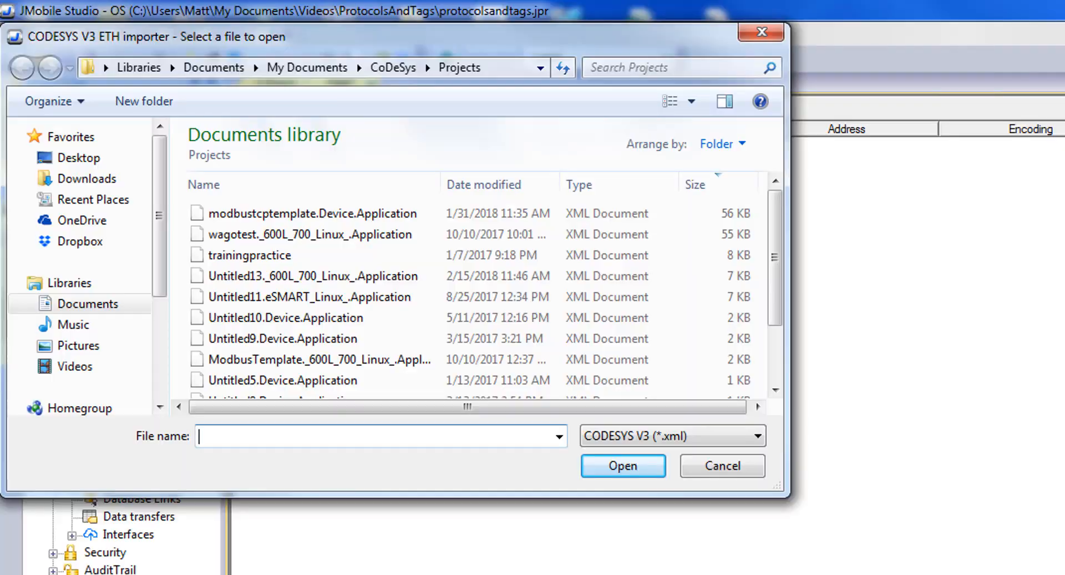
pyautogui.click(282, 380)
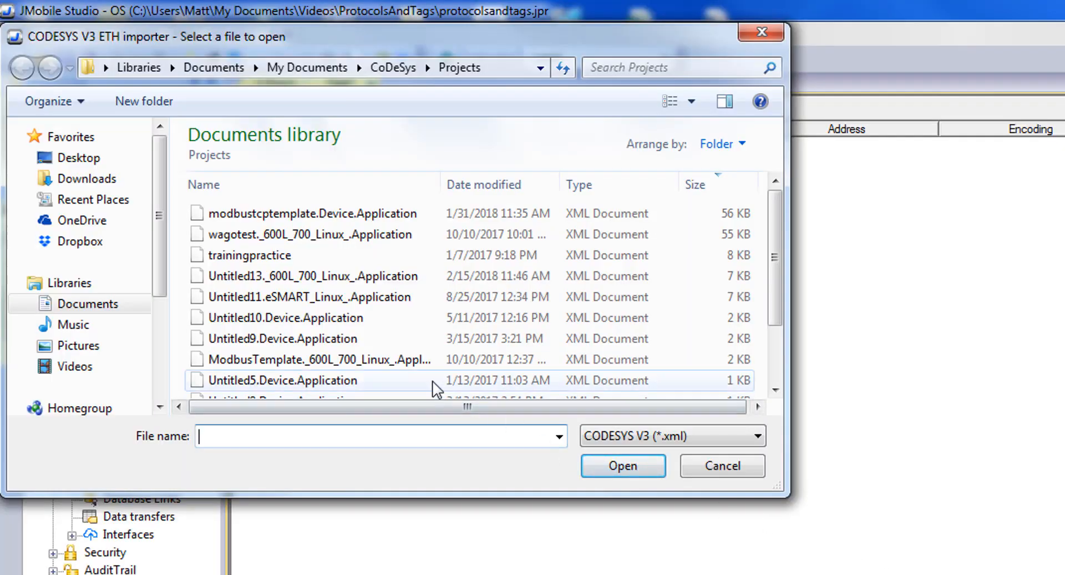
pyautogui.click(282, 381)
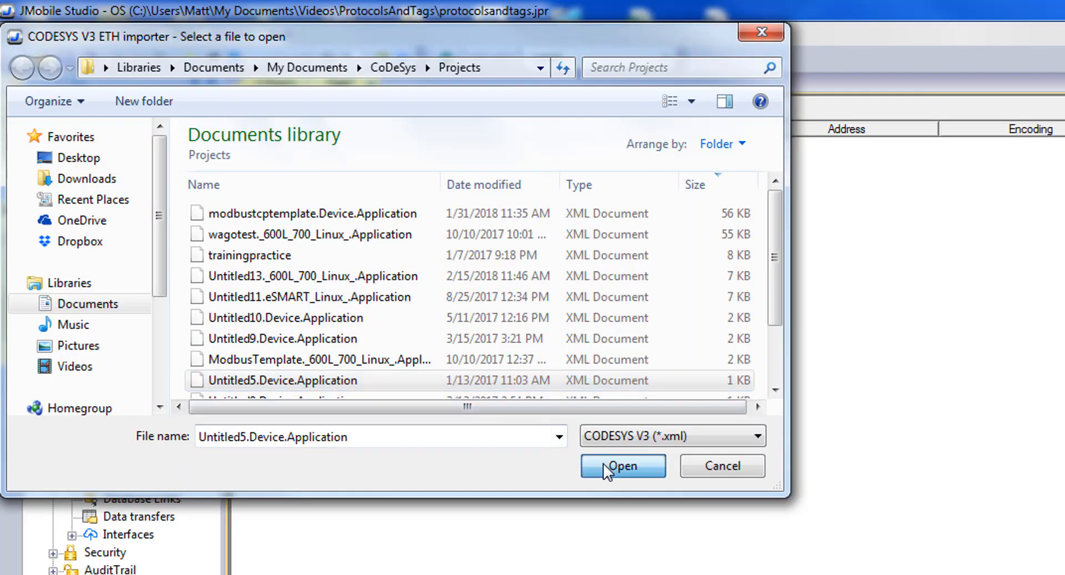
pyautogui.click(621, 466)
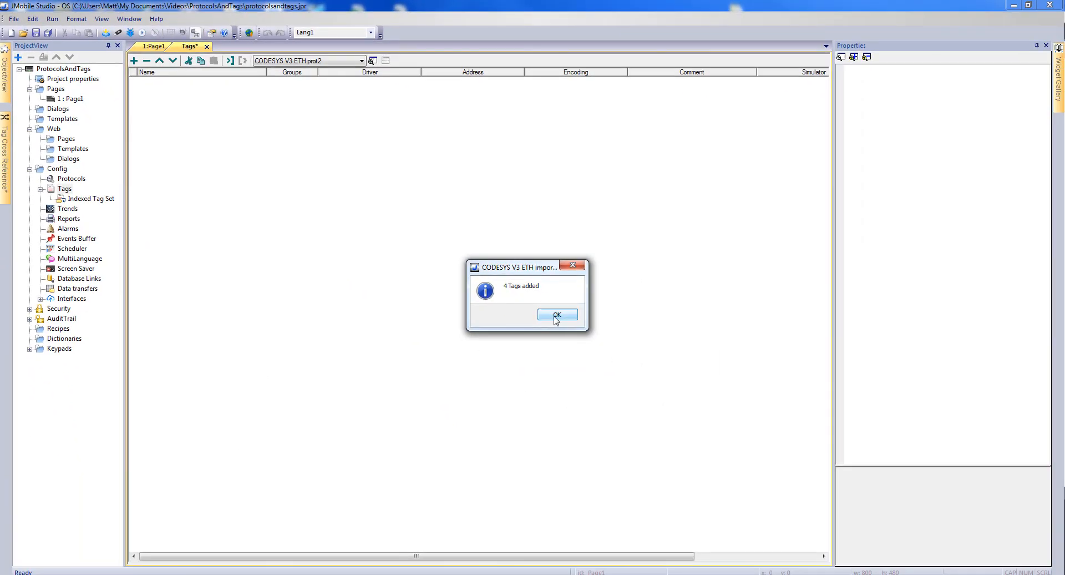
pyautogui.click(556, 316)
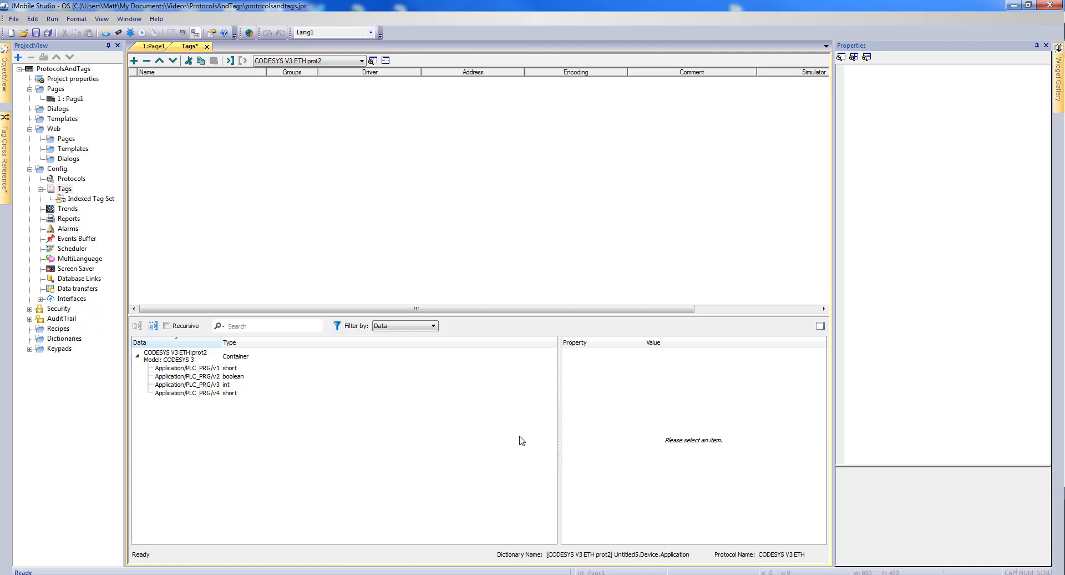
# - Review v1's properties in the prot2 dictionary, briefly add v3 to the selection, then deselect
pyautogui.click(204, 376)
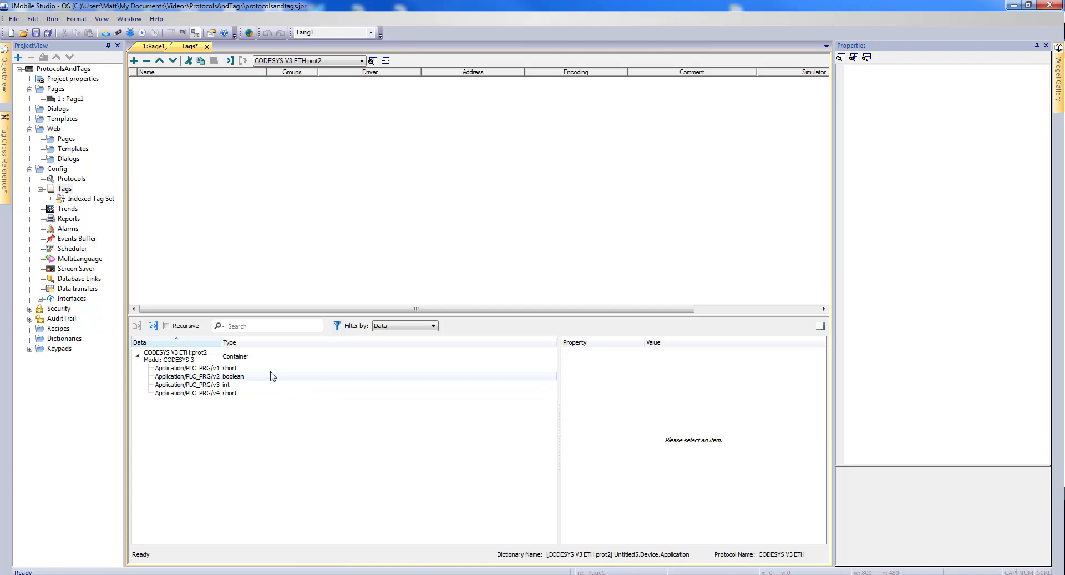
pyautogui.click(191, 368)
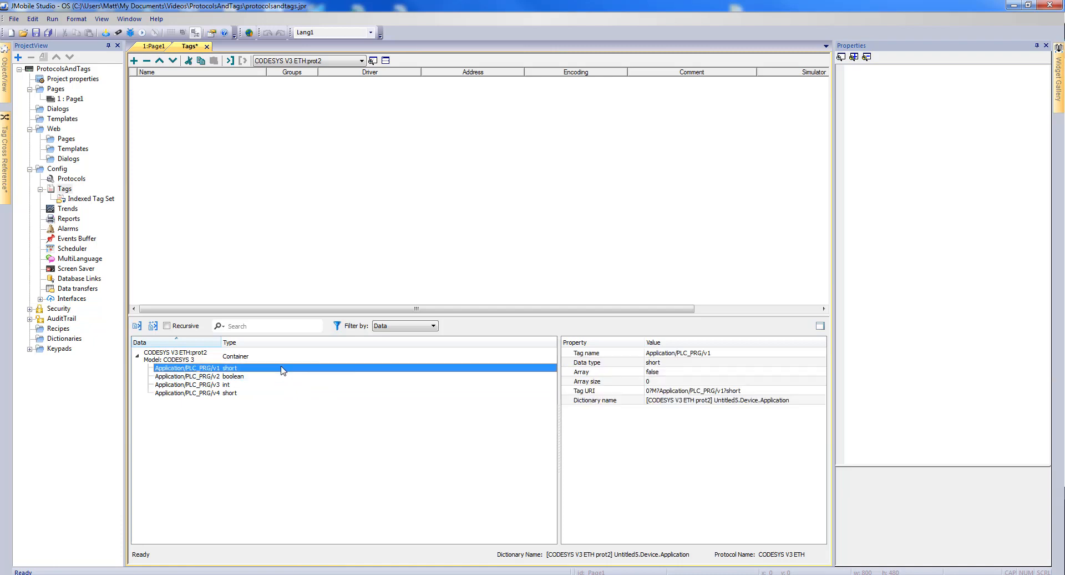
pyautogui.moveTo(283, 373)
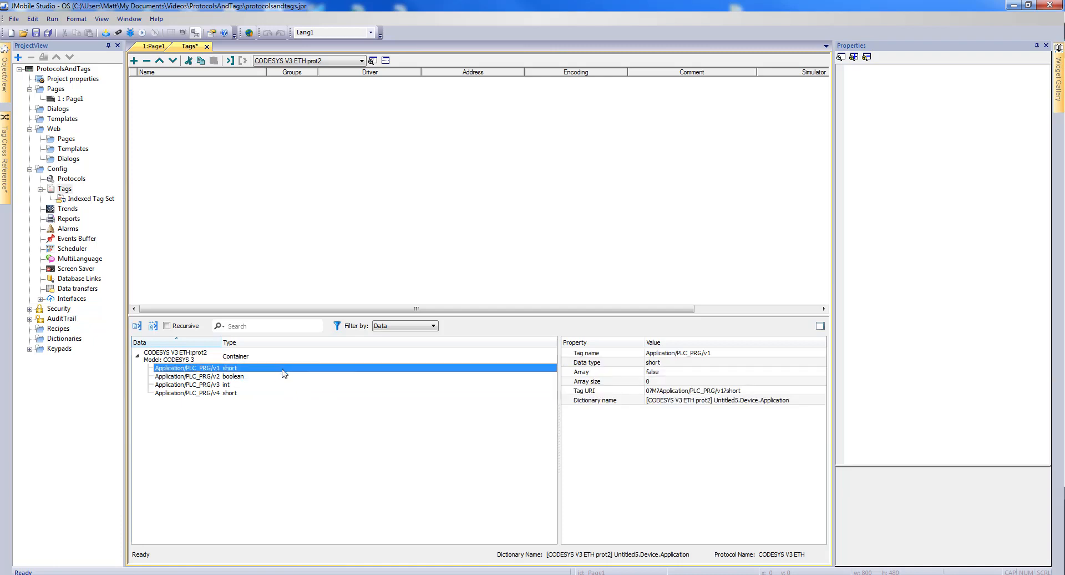
pyautogui.moveTo(282, 384)
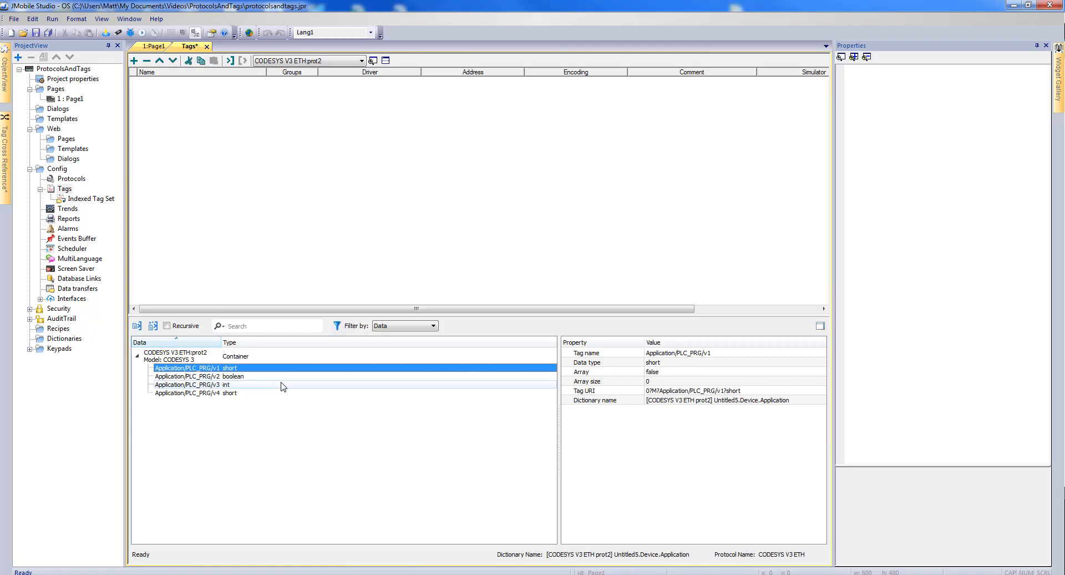
pyautogui.click(193, 384)
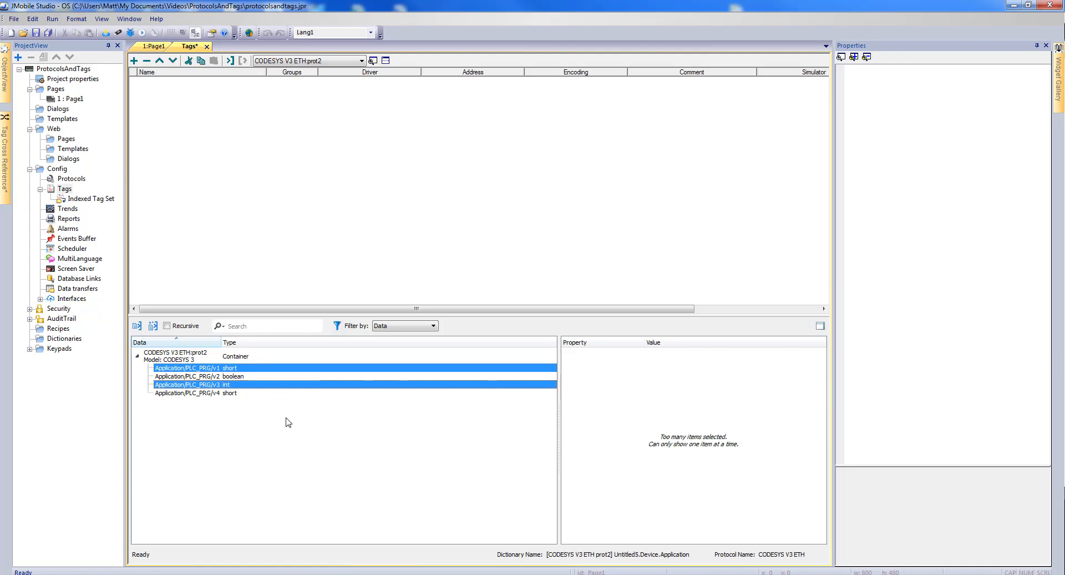
pyautogui.click(195, 393)
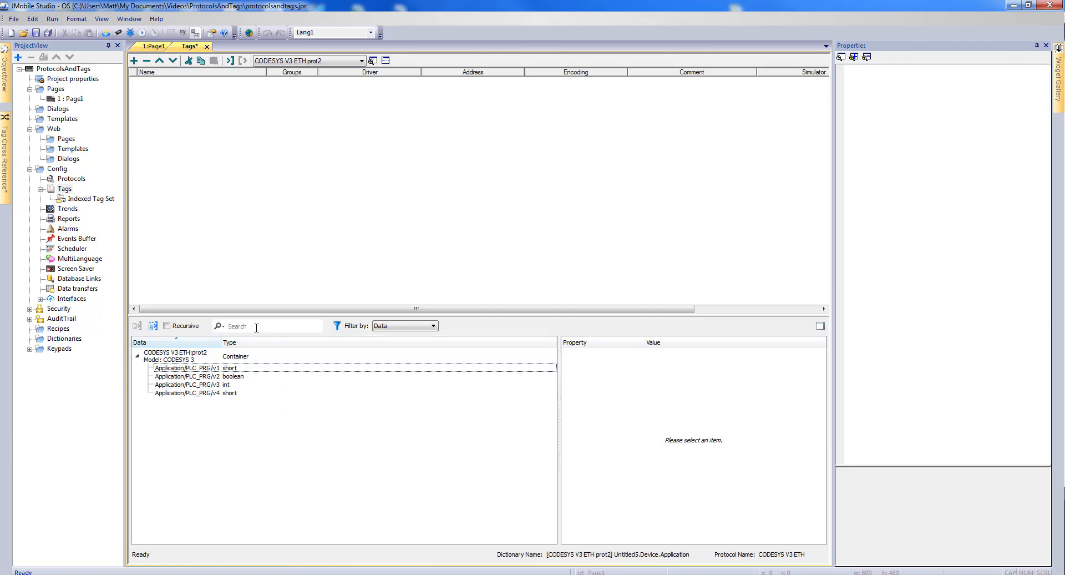
# - Filter the dictionary by 'v1', then clear the filter to show all four variables
pyautogui.write('v')
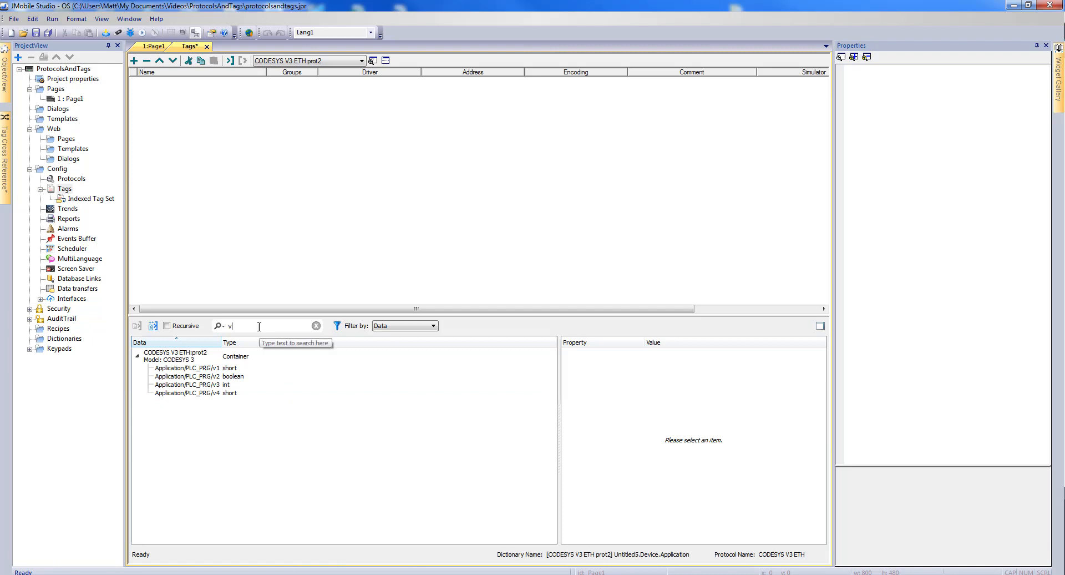
pyautogui.write('1')
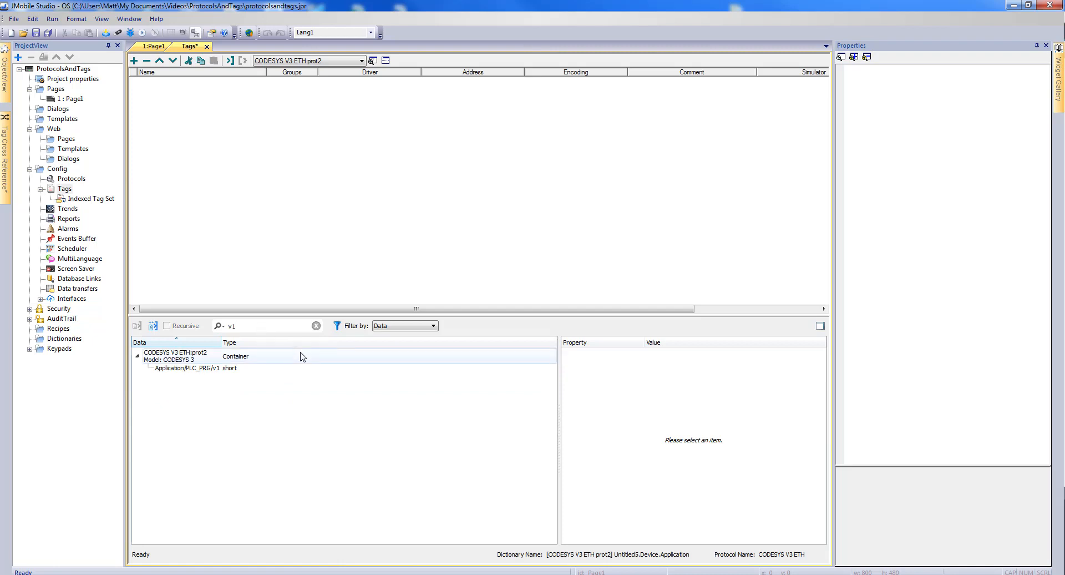
pyautogui.click(315, 326)
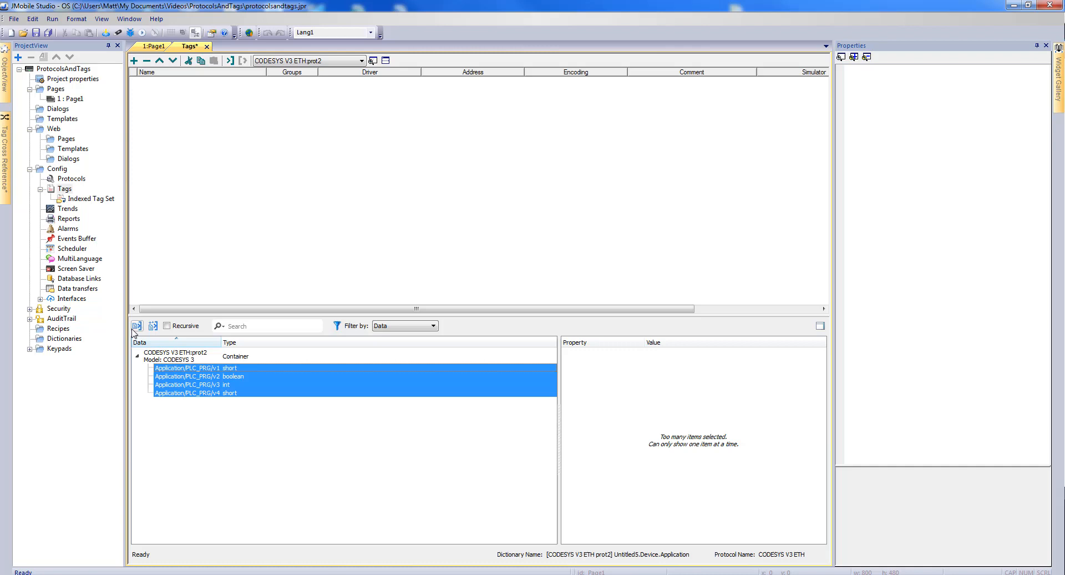
pyautogui.moveTo(137, 326)
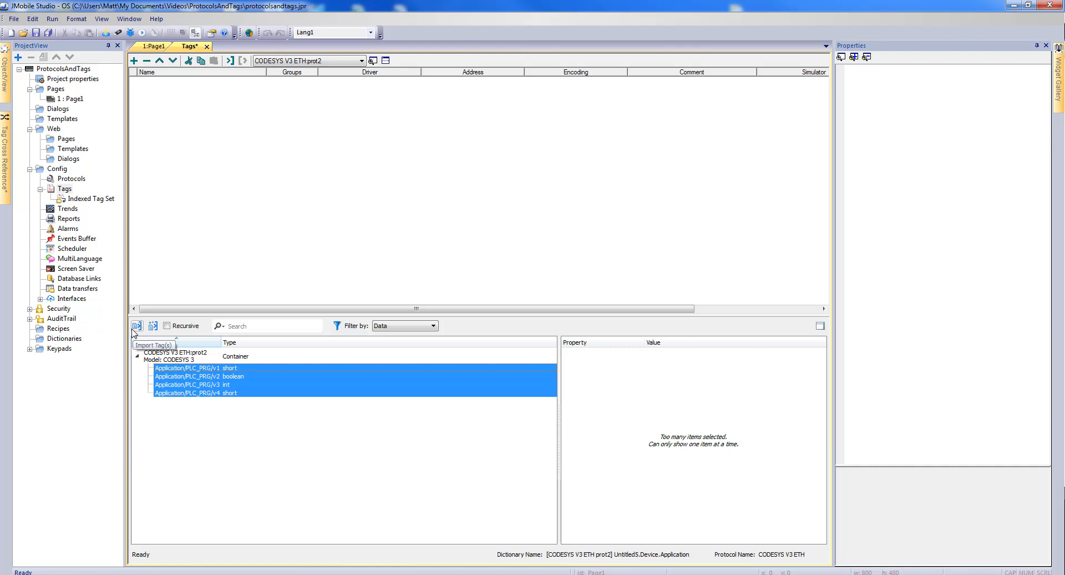
# - Import the selected v1–v4 variables as tags and show tags from all drivers together
pyautogui.click(136, 326)
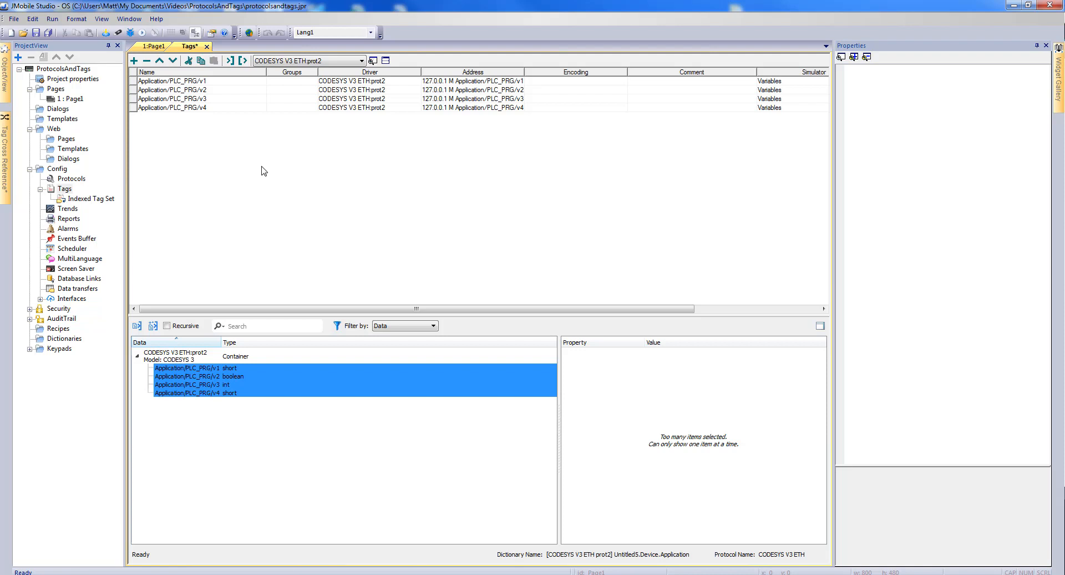
pyautogui.moveTo(282, 182)
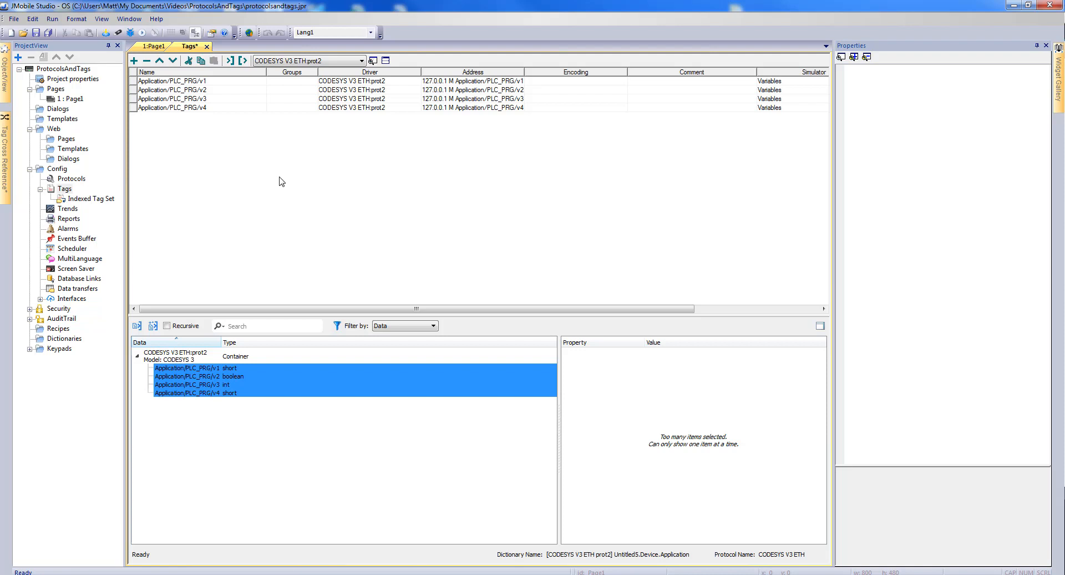
pyautogui.click(359, 60)
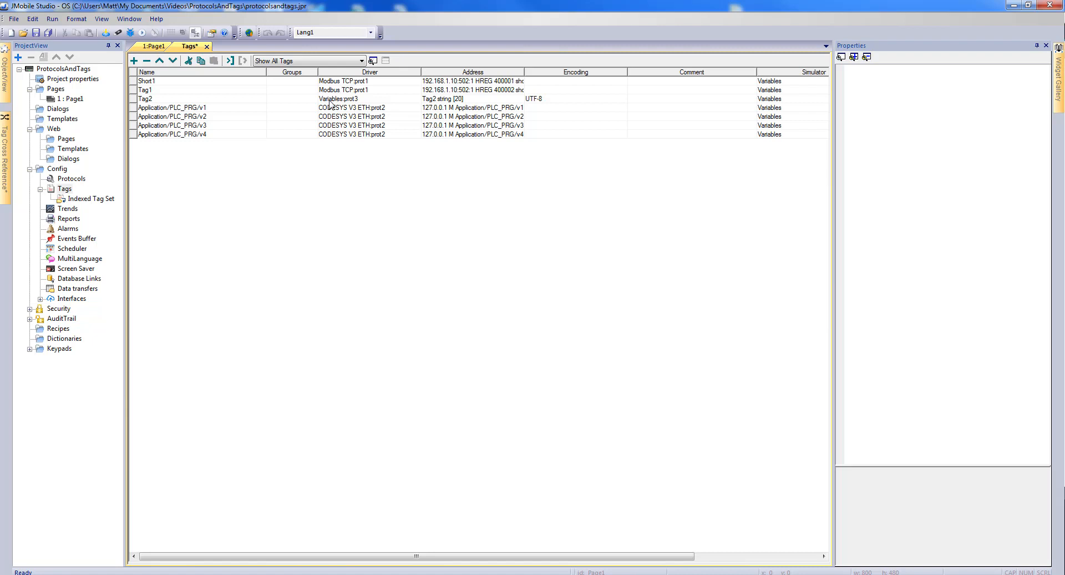
pyautogui.moveTo(338, 135)
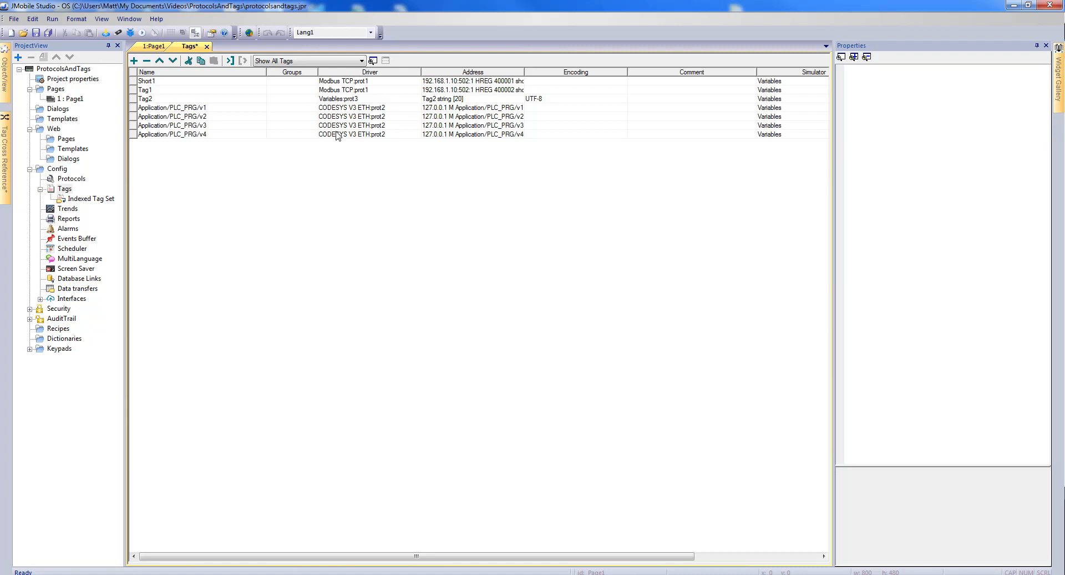
pyautogui.moveTo(318, 150)
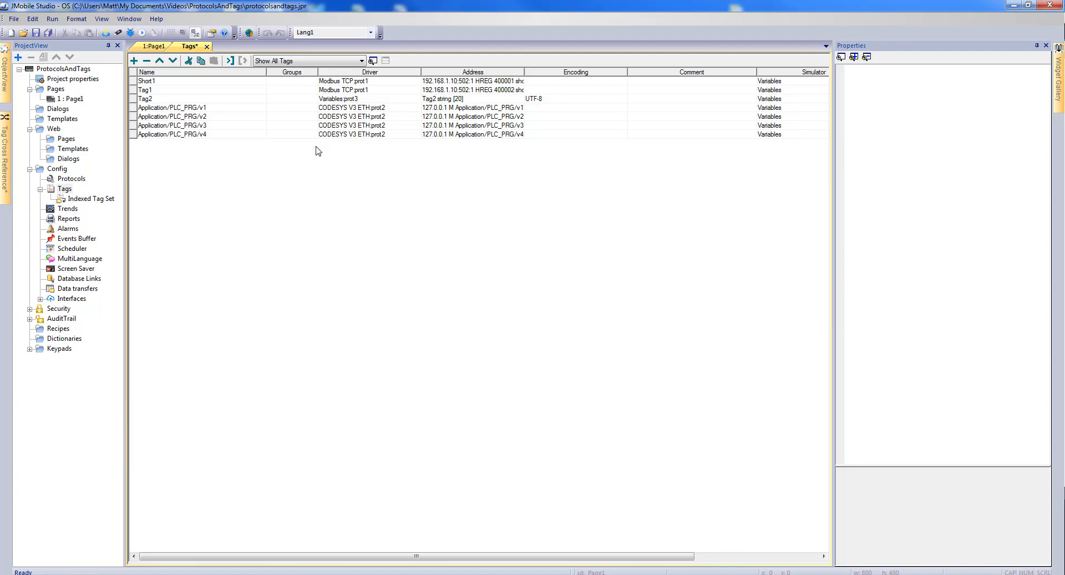